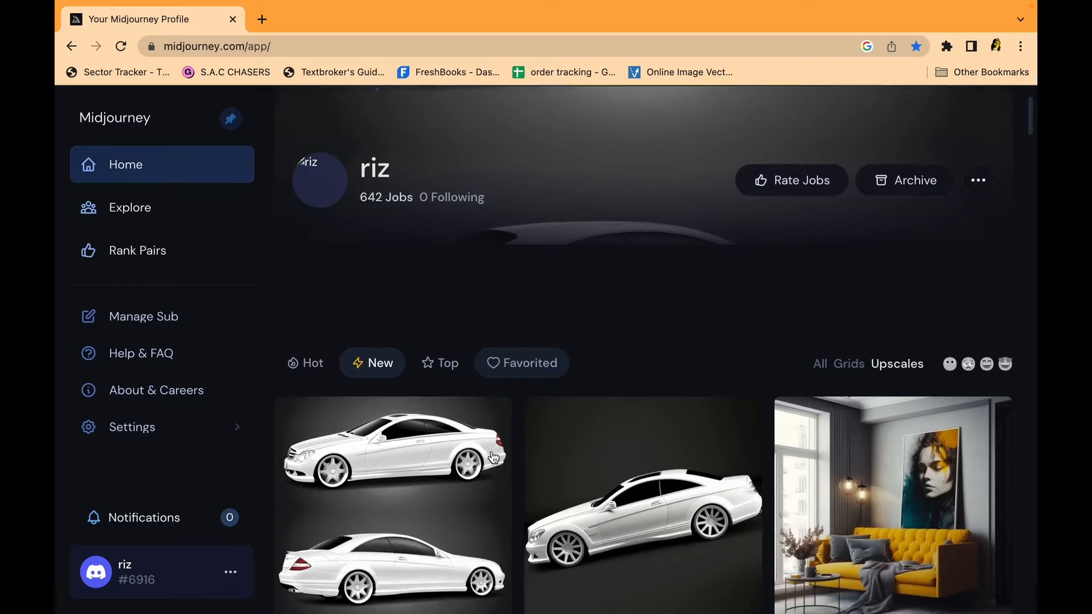
Step: Scroll down the Midjourney profile to reach the colourful raised-fists illustration
{"action": "scroll", "scroll_direction": "down", "scroll_amount": 3}
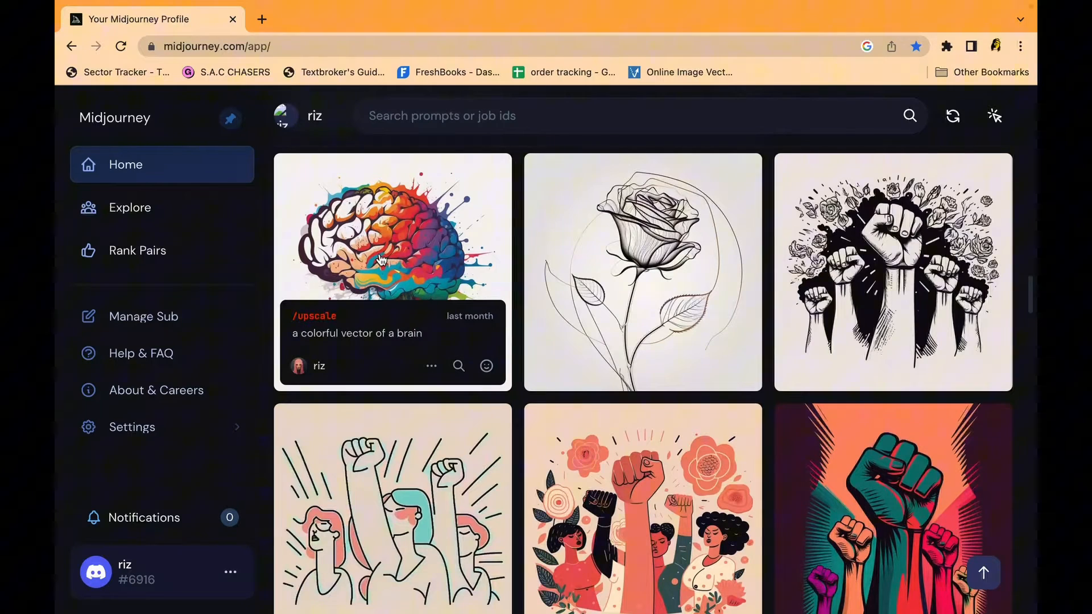
{"action": "scroll", "scroll_direction": "down", "scroll_amount": 3}
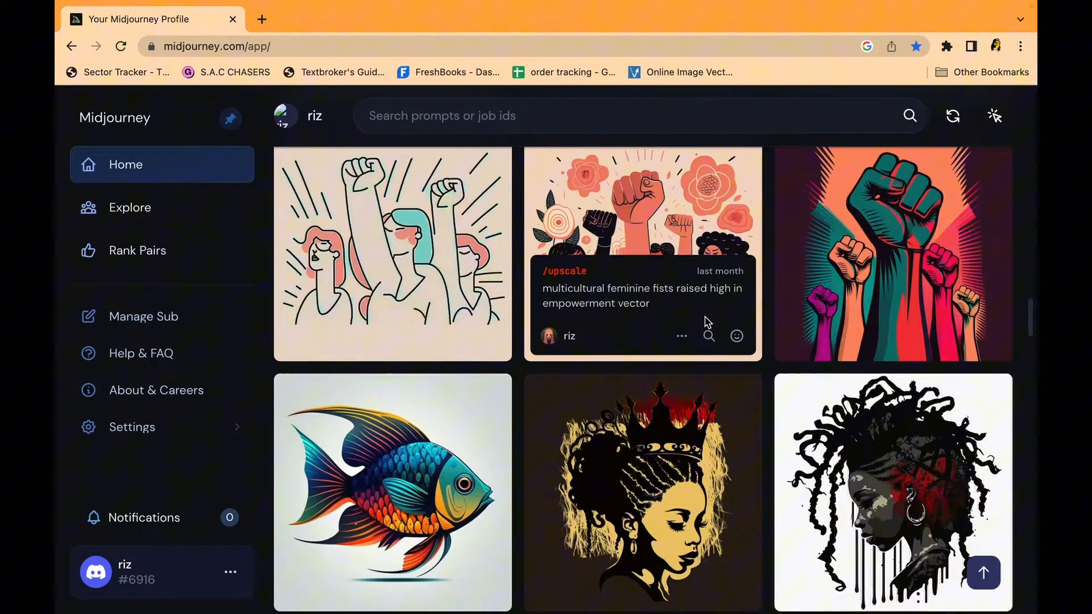
{"action": "scroll", "scroll_direction": "down", "scroll_amount": 3}
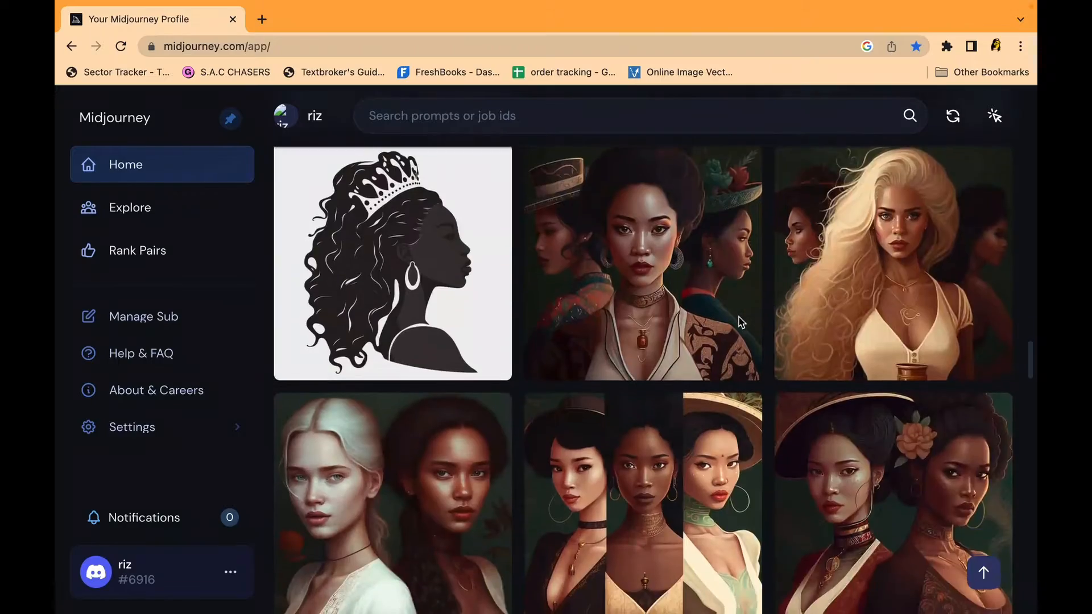
{"action": "scroll", "scroll_direction": "down", "scroll_amount": 3}
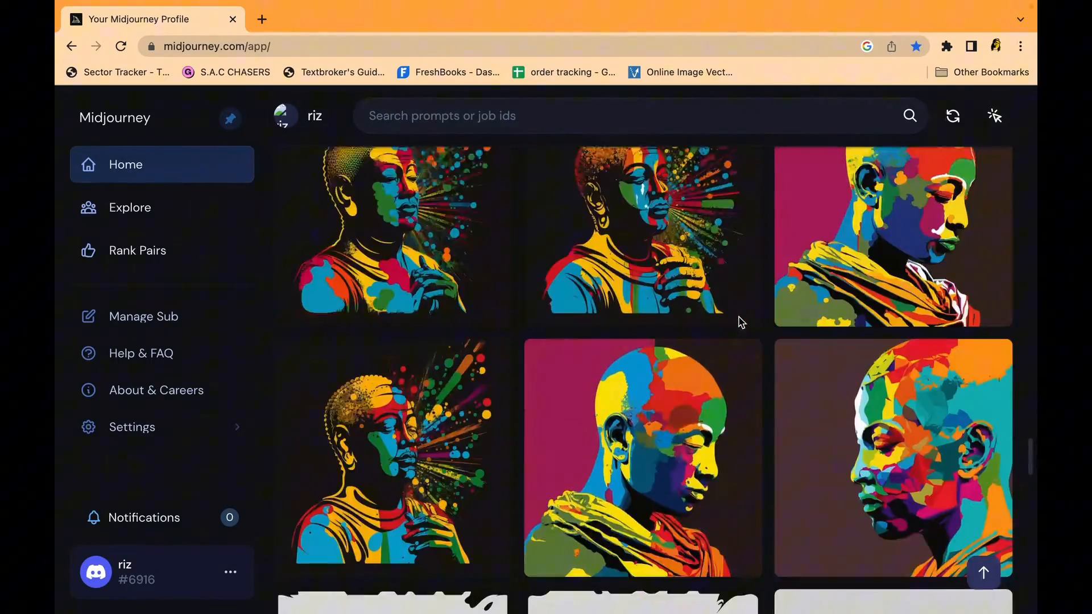
{"action": "scroll", "scroll_direction": "down", "scroll_amount": 3}
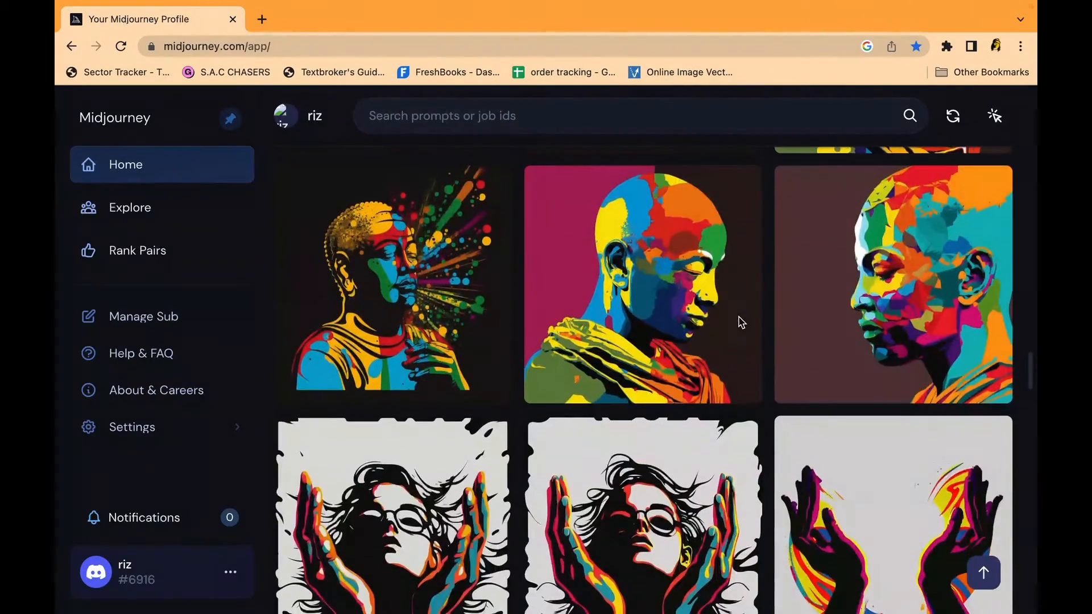
{"action": "scroll", "scroll_direction": "down", "scroll_amount": 3}
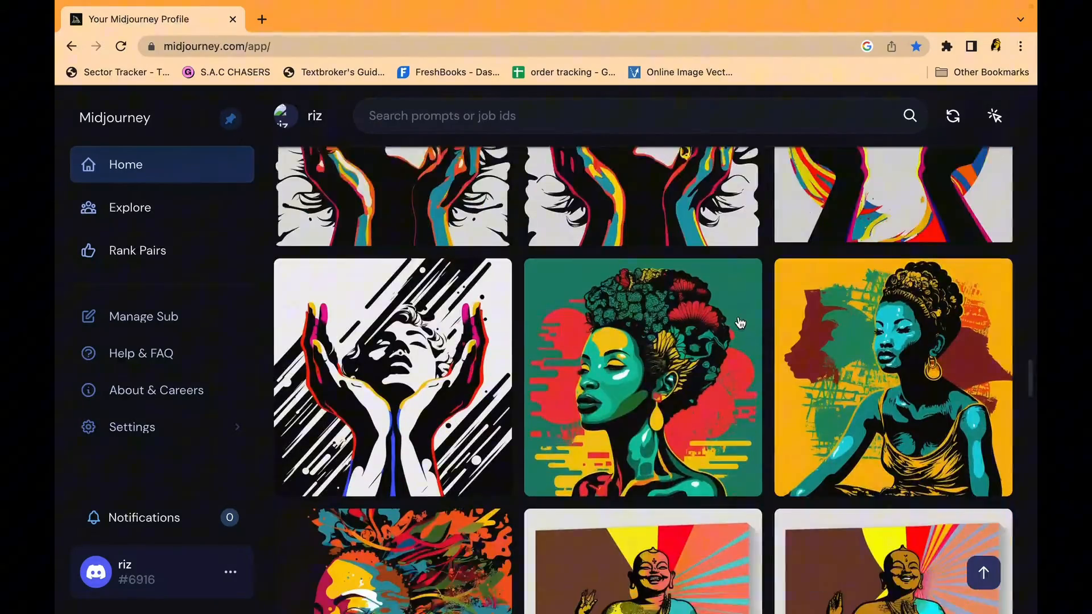
{"action": "scroll", "scroll_direction": "down", "scroll_amount": 3}
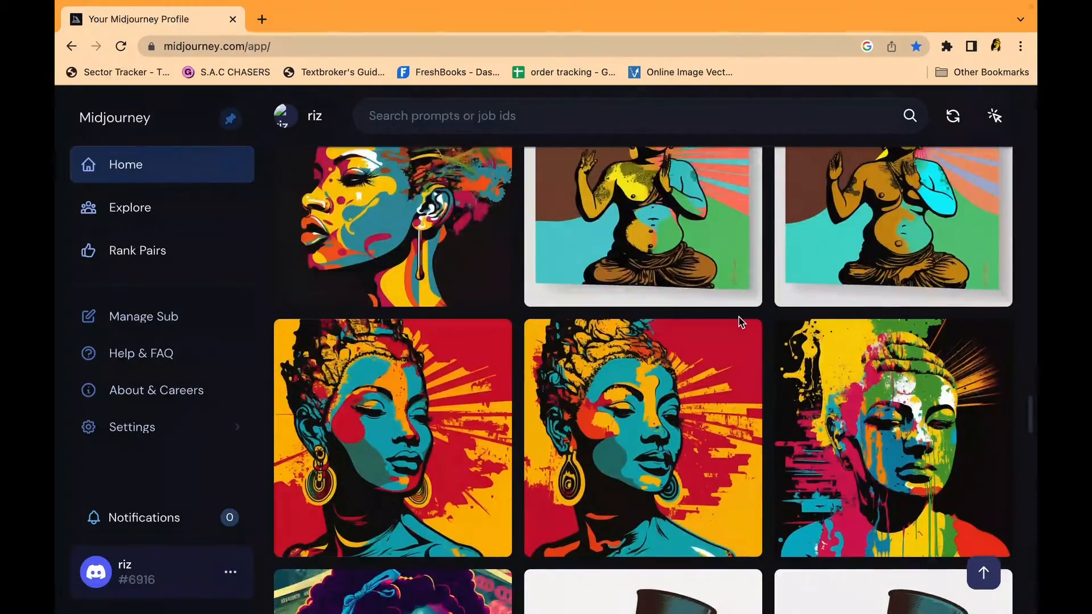
{"action": "scroll", "scroll_direction": "down", "scroll_amount": 3}
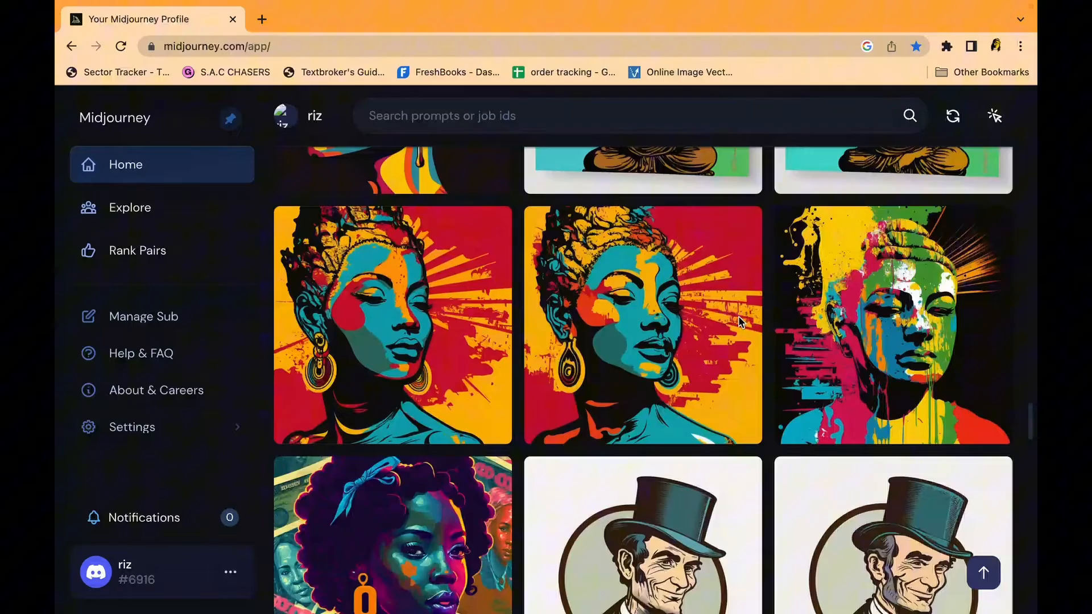
{"action": "scroll", "scroll_direction": "down", "scroll_amount": 3}
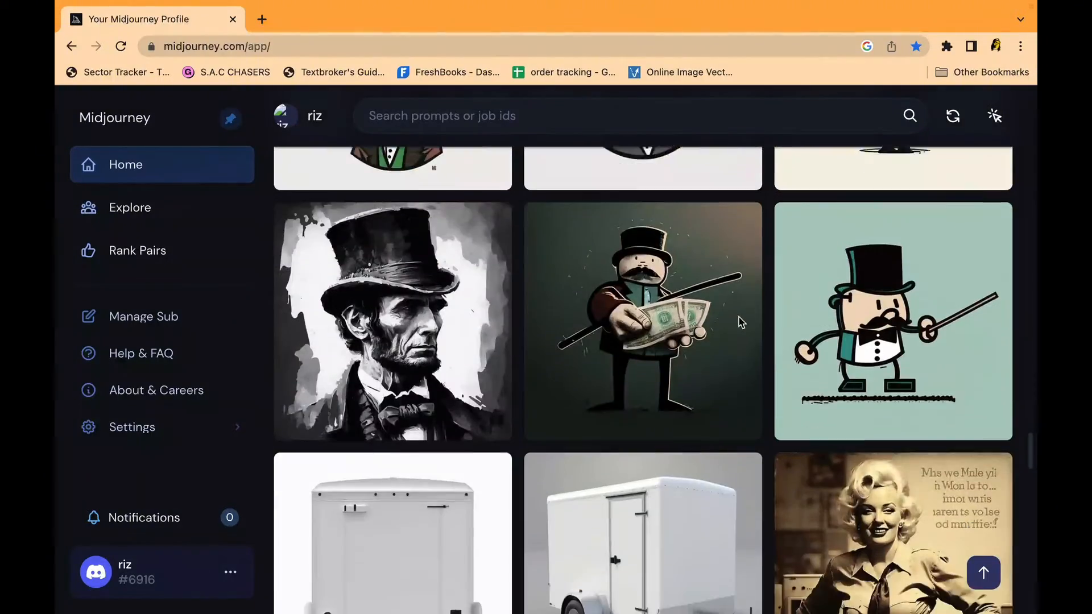
{"action": "scroll", "scroll_direction": "down", "scroll_amount": 3}
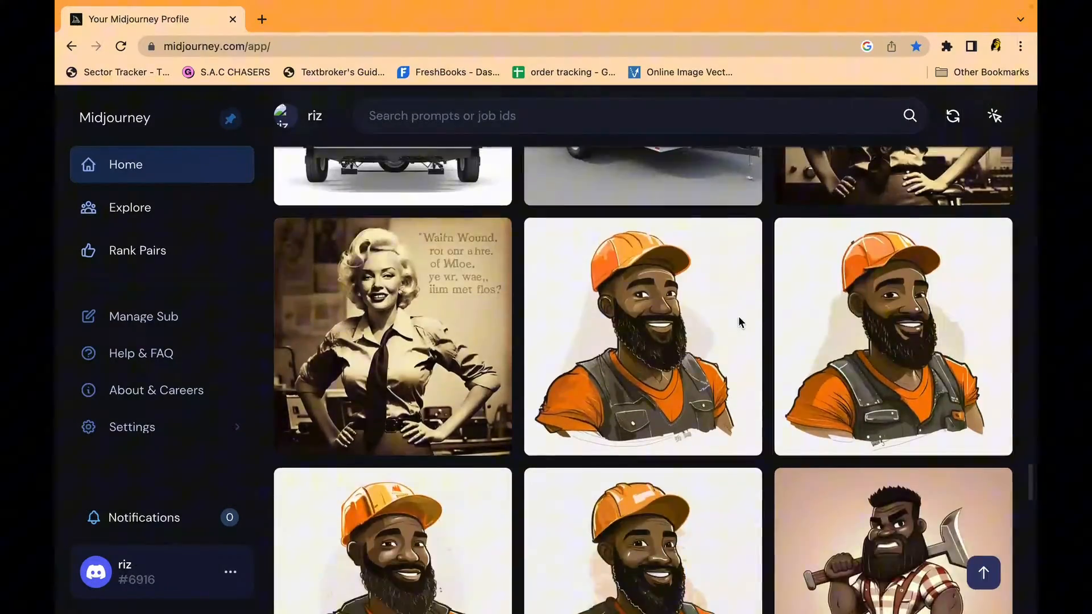
{"action": "scroll", "scroll_direction": "down", "scroll_amount": 3}
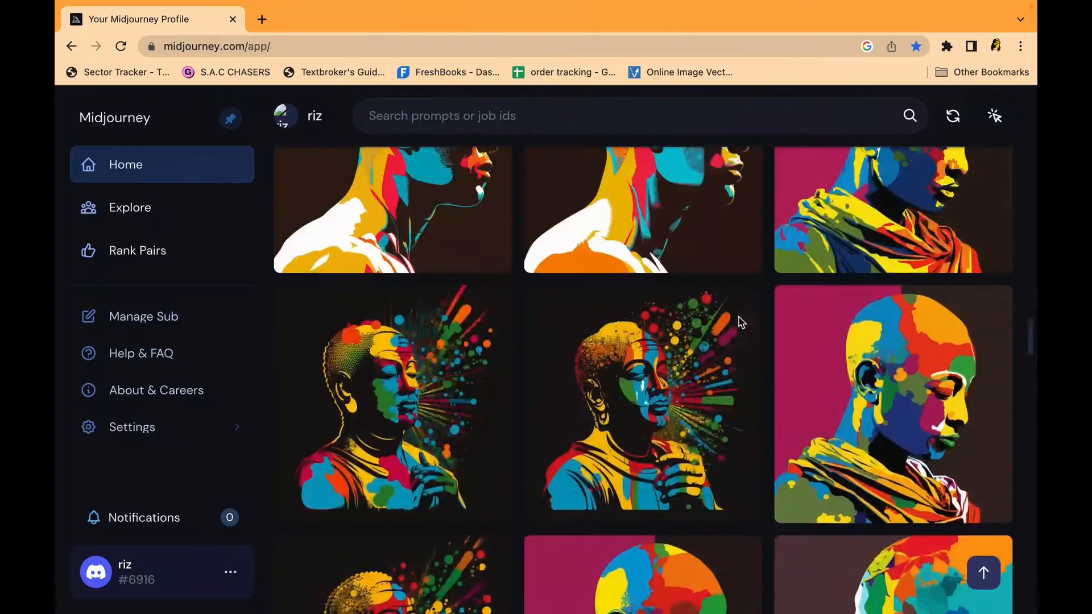
{"action": "scroll", "scroll_direction": "down", "scroll_amount": 3}
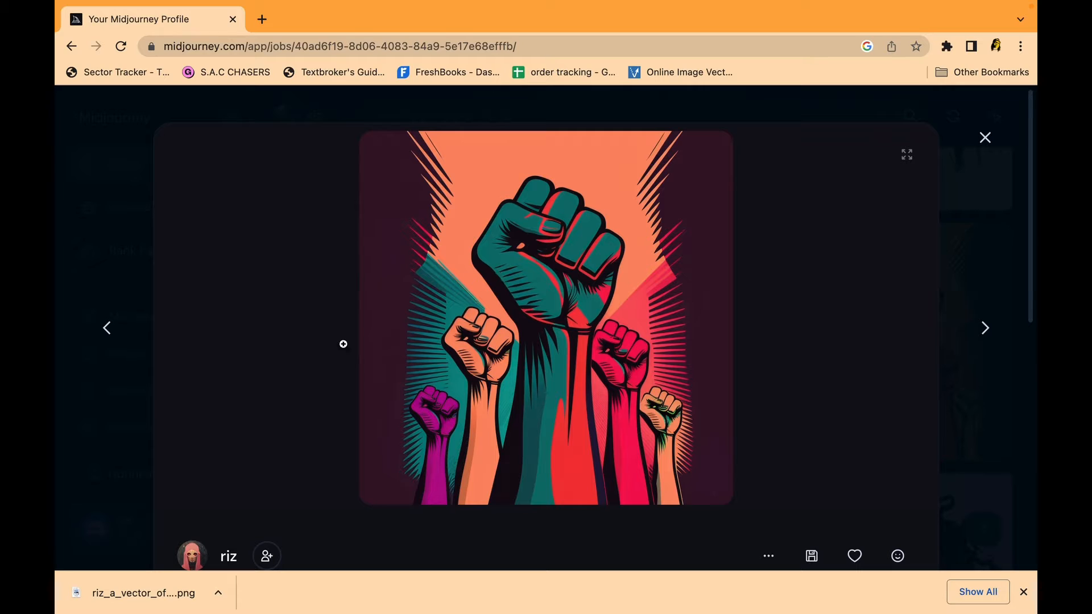
{"action": "mouse_move", "coordinate": [489, 392]}
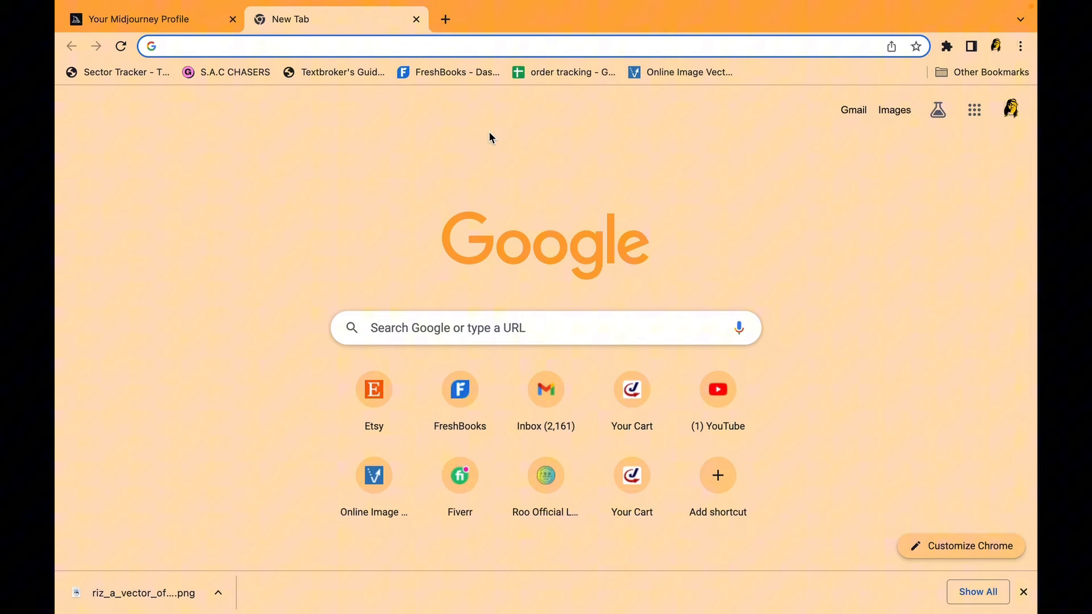
{"action": "mouse_move", "coordinate": [518, 183]}
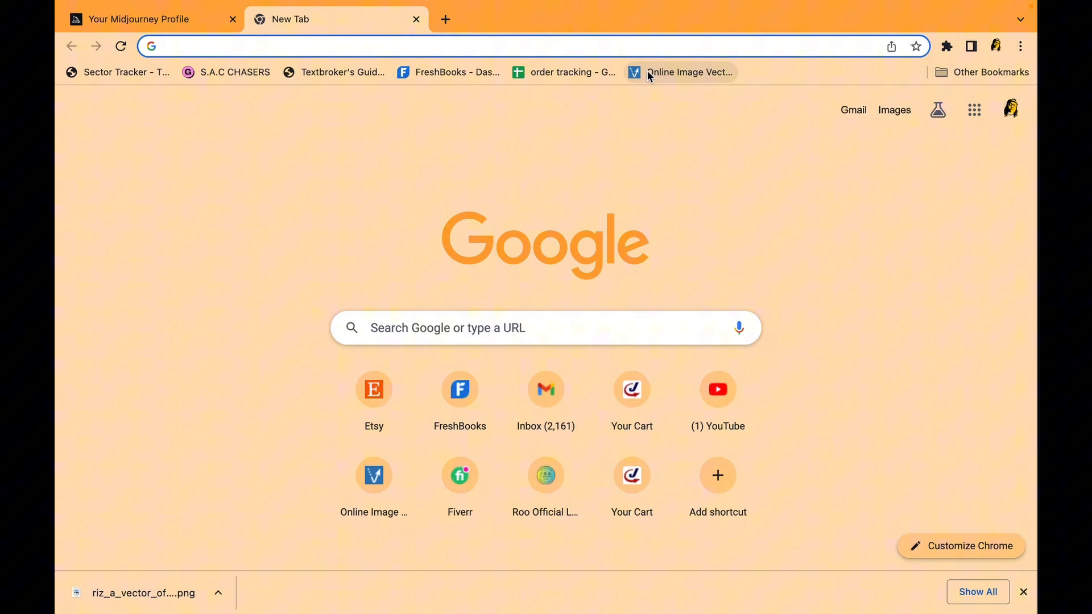
Step: Load Vectorizer.io in a new tab from the 'Online Image Vectorizer' bookmark
{"action": "left_click", "coordinate": [688, 71]}
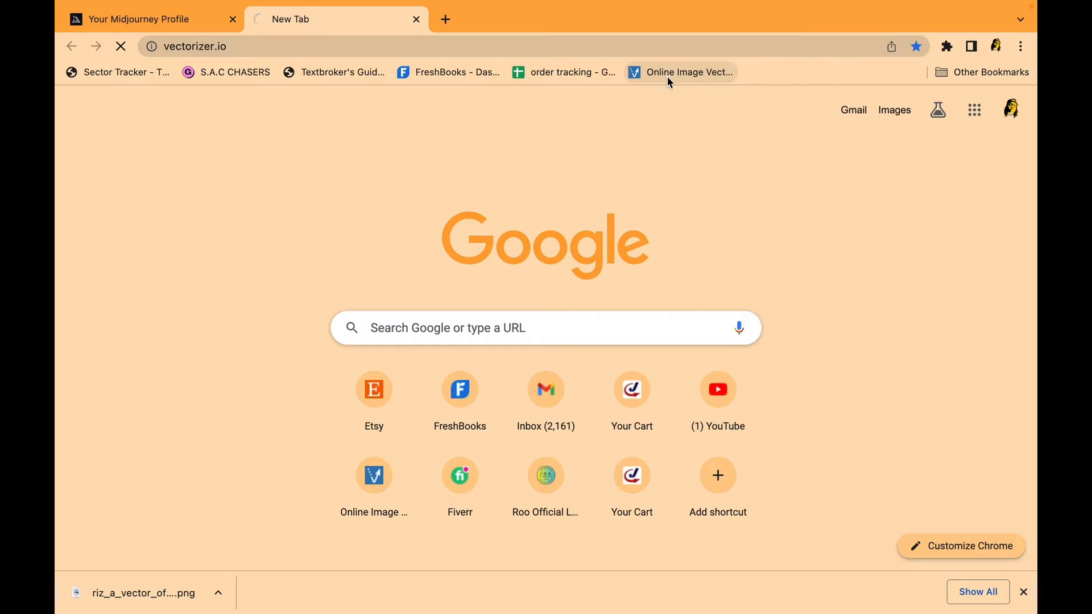
{"action": "left_click", "coordinate": [680, 72]}
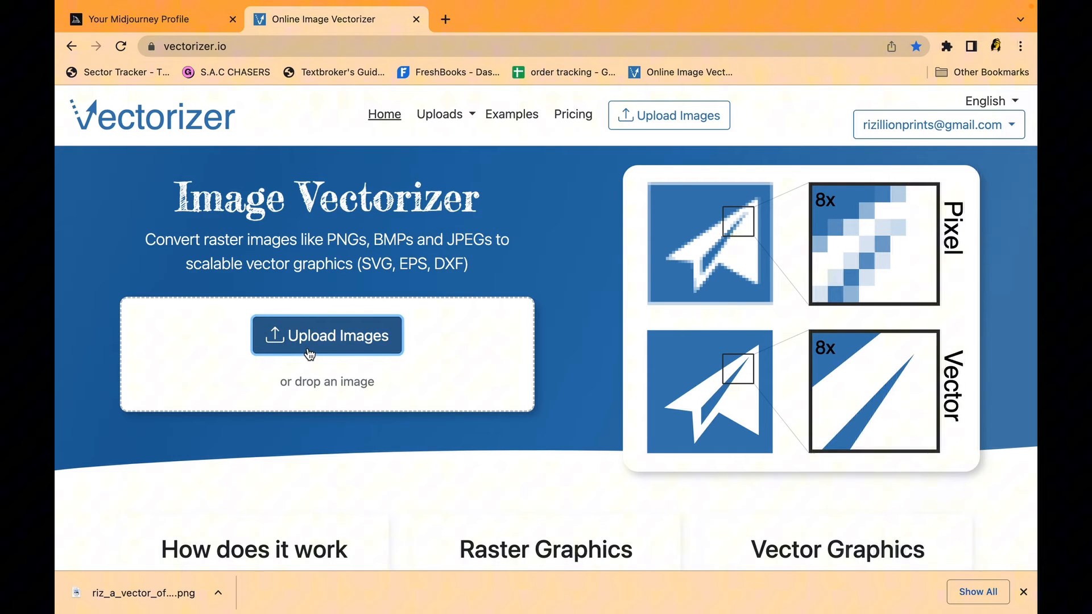
Step: Upload the riz_a_vector PNG from the Downloads folder to Vectorizer.io
{"action": "left_click", "coordinate": [327, 335]}
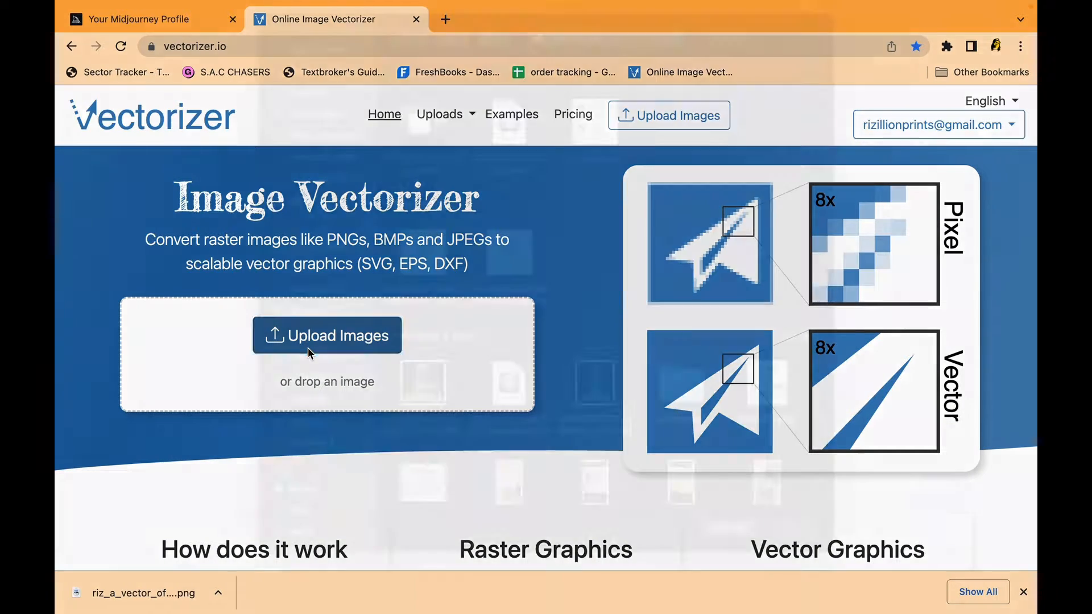
{"action": "left_click", "coordinate": [327, 335]}
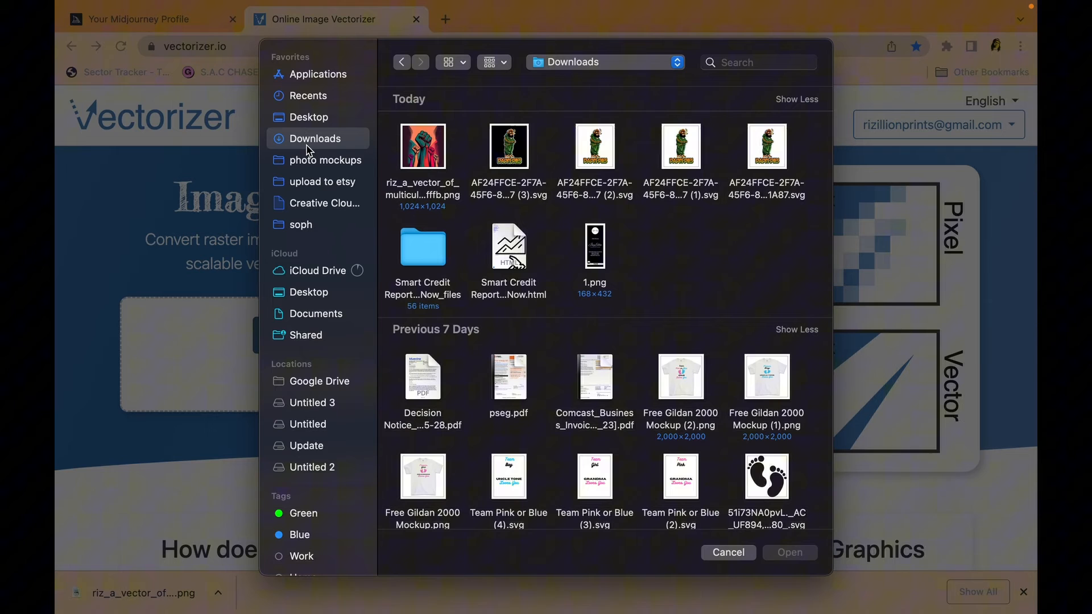
{"action": "left_click", "coordinate": [729, 552]}
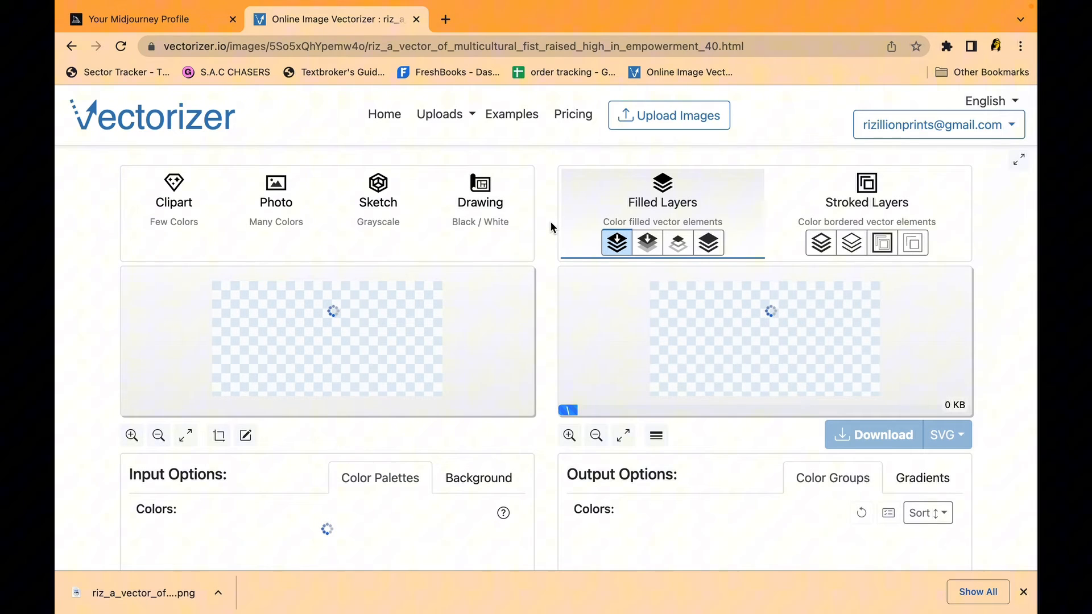
Step: Choose the Photo (Many Colors) mode for the fist illustration
{"action": "left_click", "coordinate": [275, 195]}
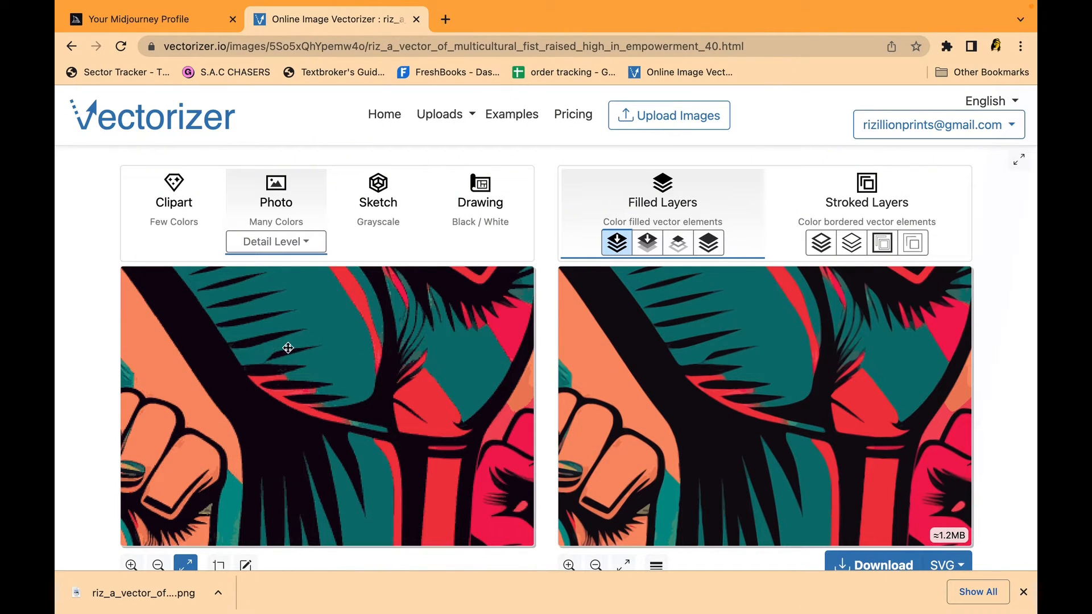
{"action": "mouse_move", "coordinate": [499, 327]}
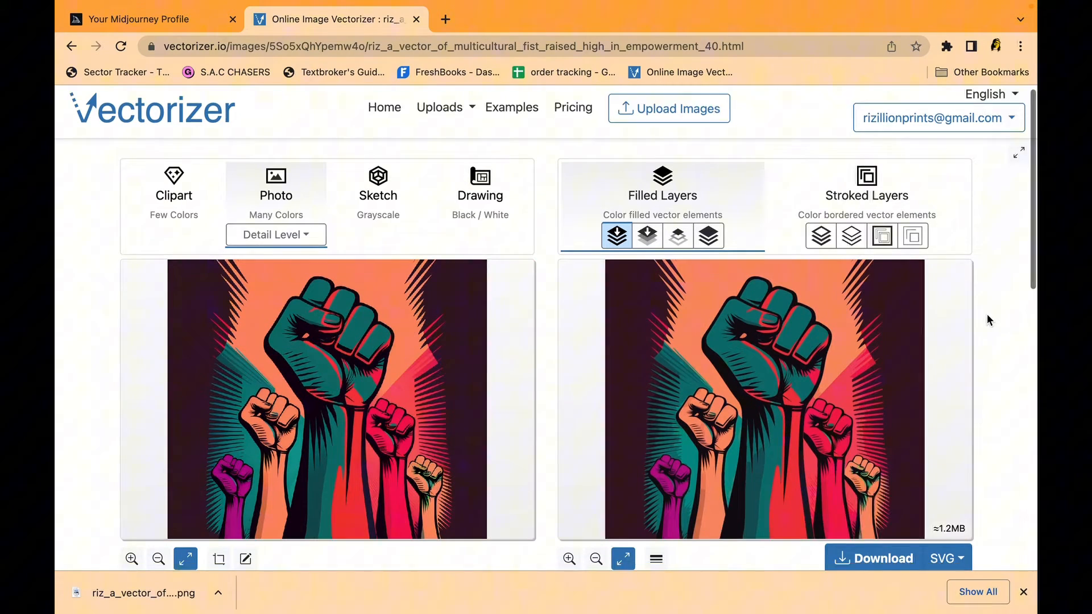
Step: Switch the input colour palette from 16 to 6 colours and show the palette editor
{"action": "scroll", "scroll_direction": "down", "scroll_amount": 3}
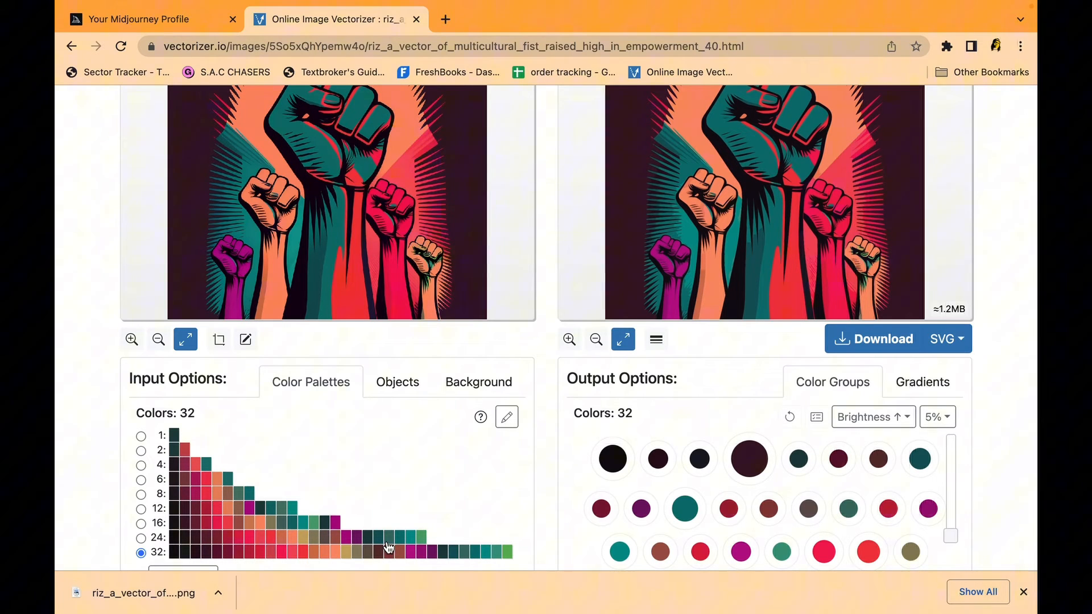
{"action": "mouse_move", "coordinate": [113, 522]}
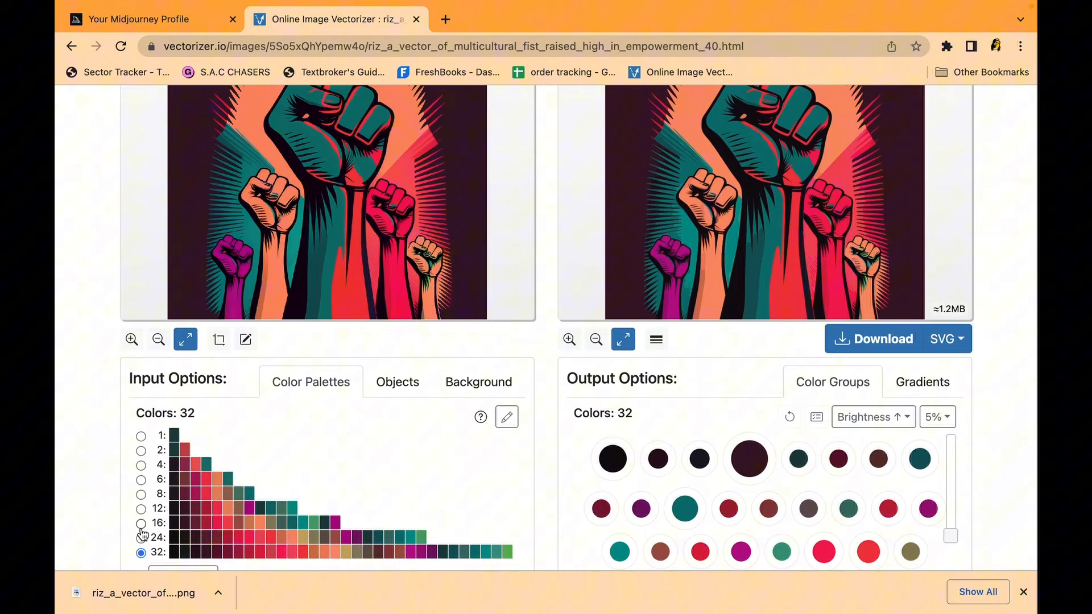
{"action": "left_click", "coordinate": [141, 525]}
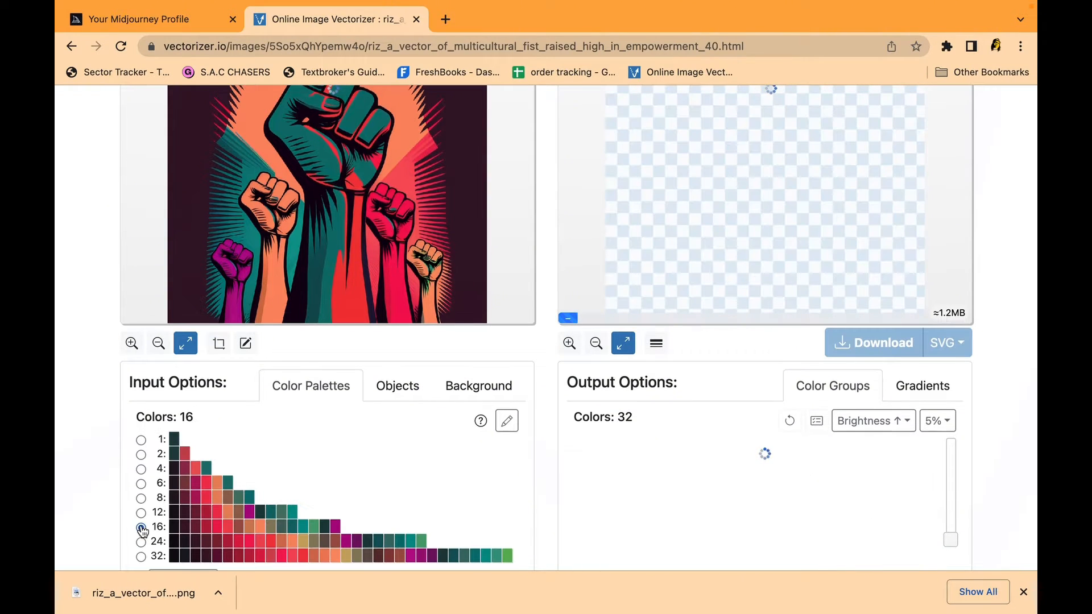
{"action": "left_click", "coordinate": [140, 521]}
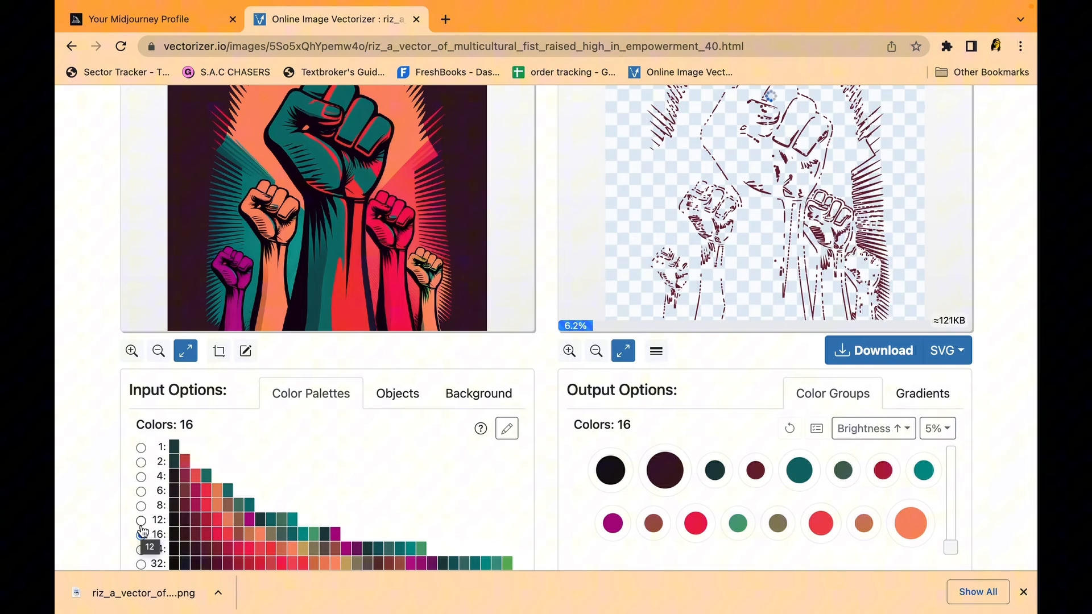
{"action": "left_click", "coordinate": [141, 535]}
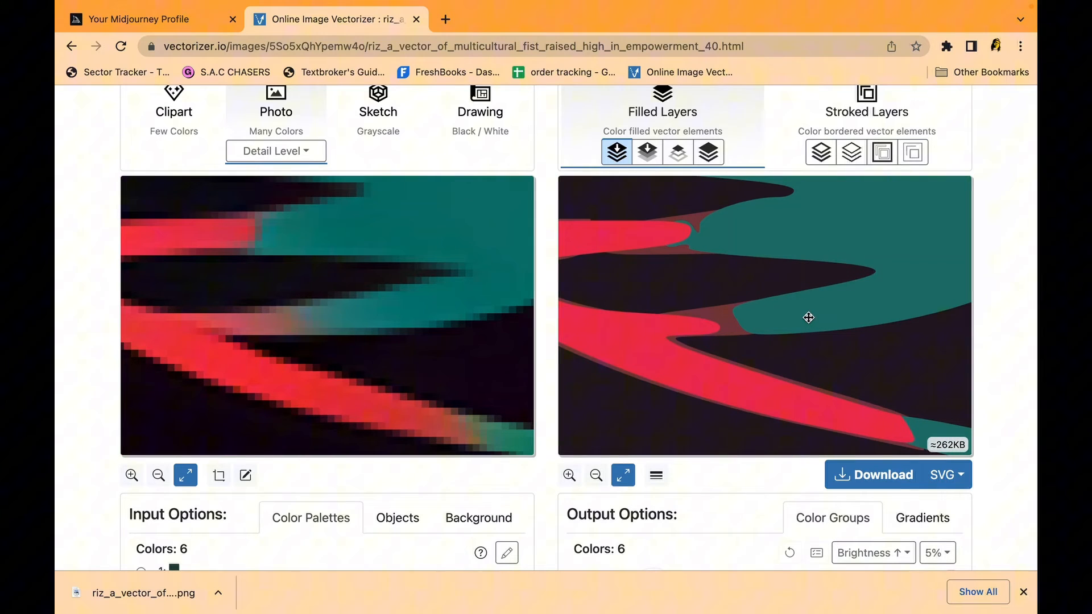
{"action": "scroll", "scroll_direction": "down", "scroll_amount": 3}
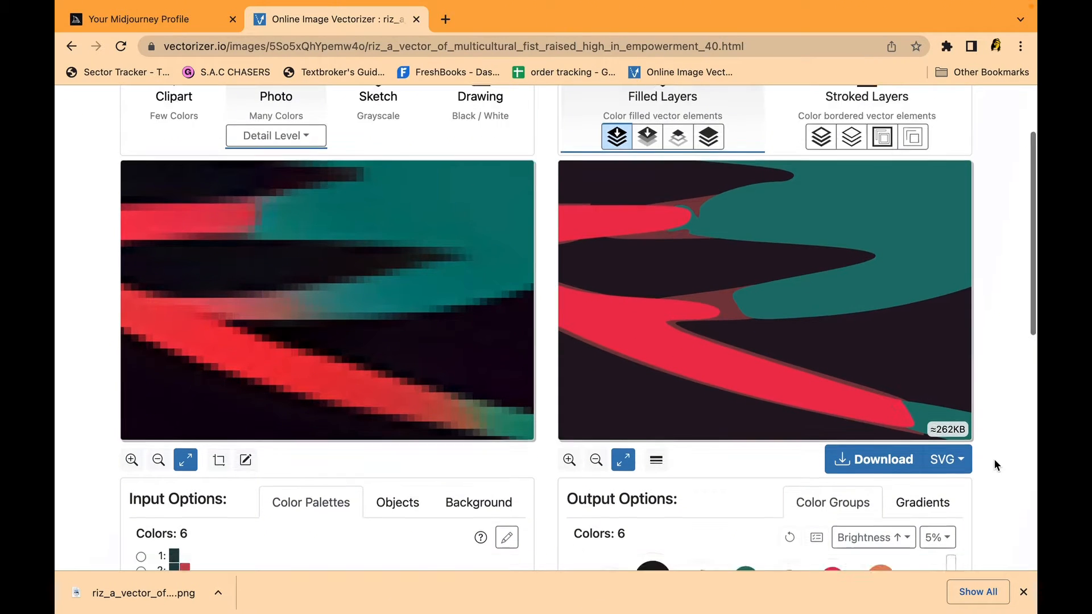
{"action": "left_click", "coordinate": [507, 537]}
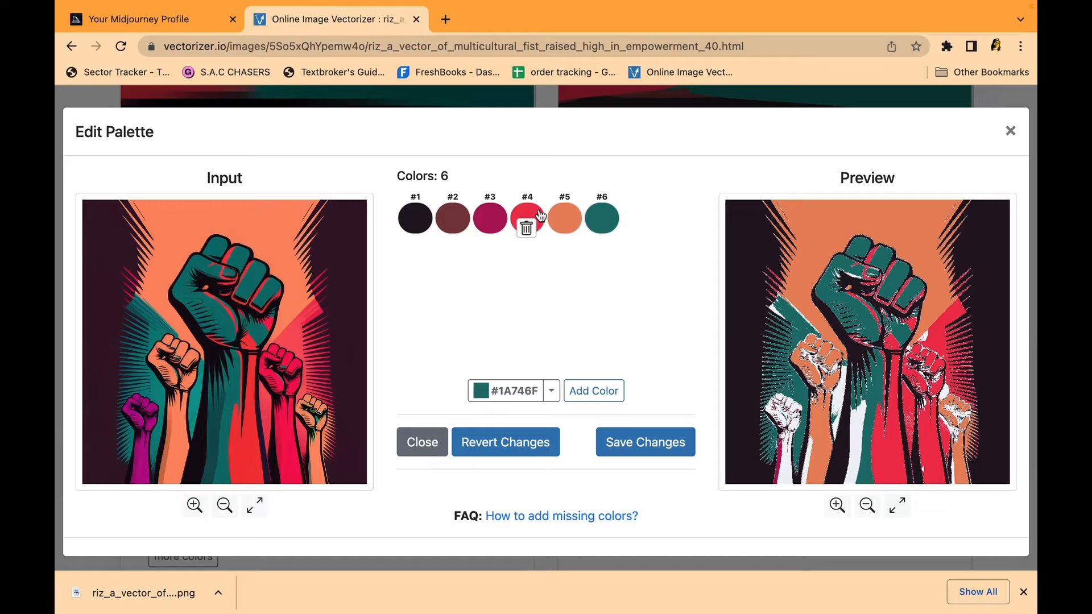
Step: Re-add the orange swatch, delete the brown swatch, and save the five-colour palette
{"action": "left_click", "coordinate": [527, 226]}
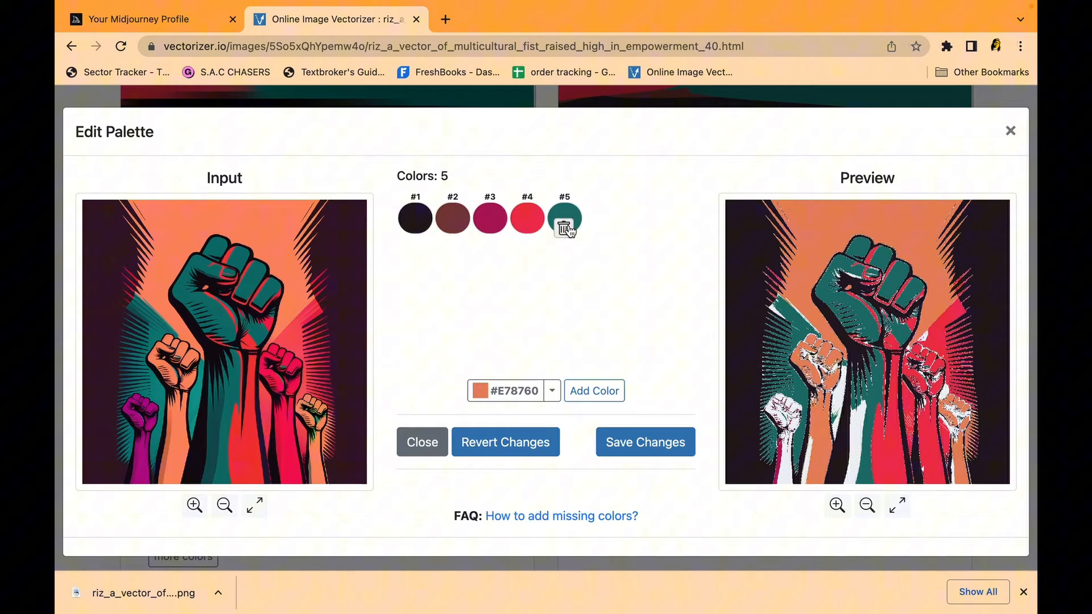
{"action": "left_click", "coordinate": [565, 217]}
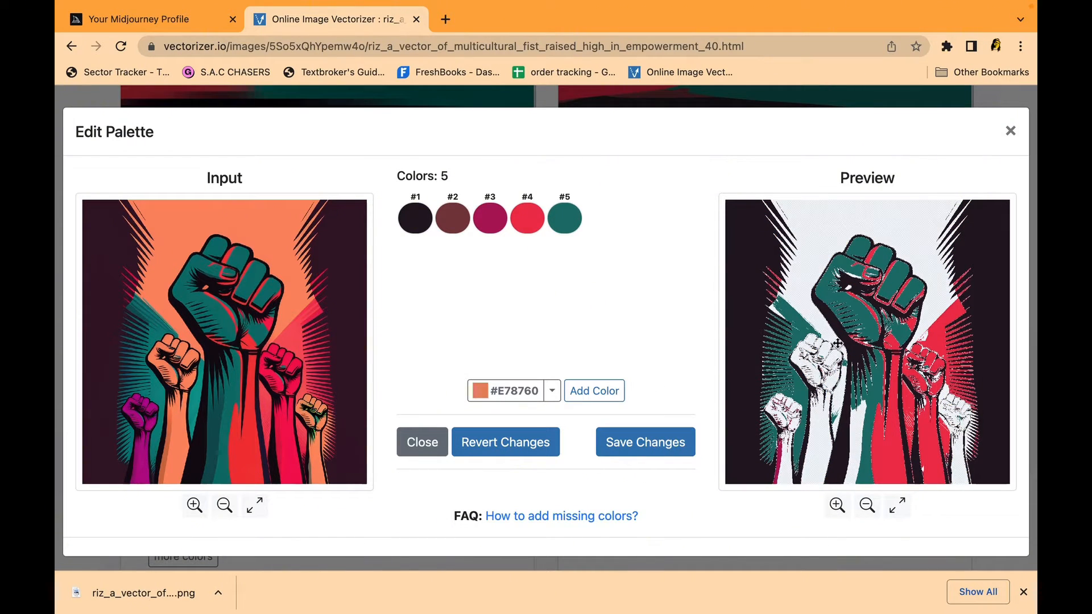
{"action": "left_click", "coordinate": [594, 391]}
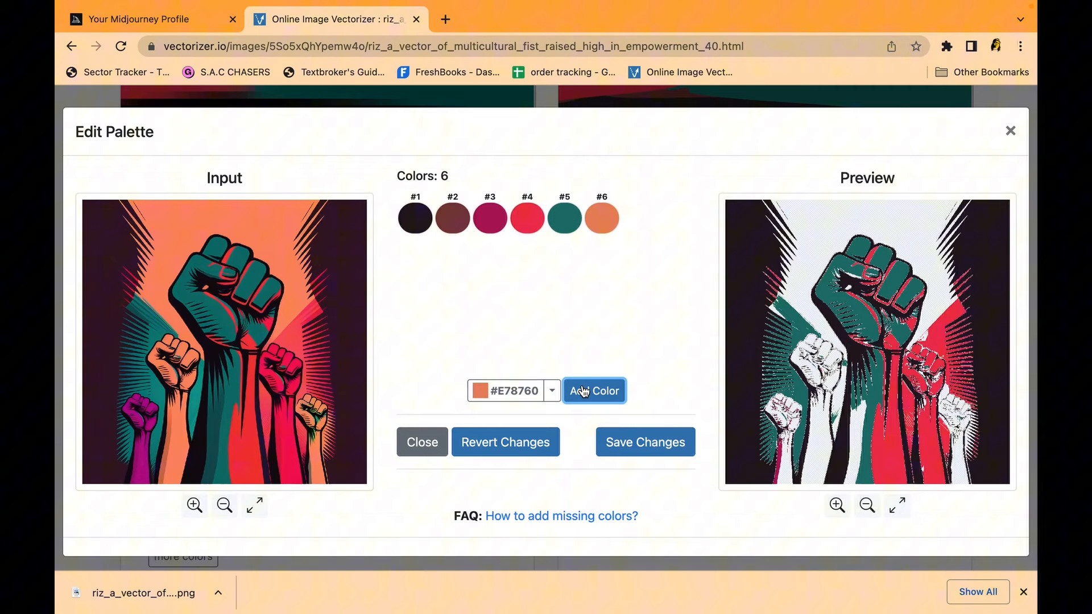
{"action": "left_click", "coordinate": [594, 391]}
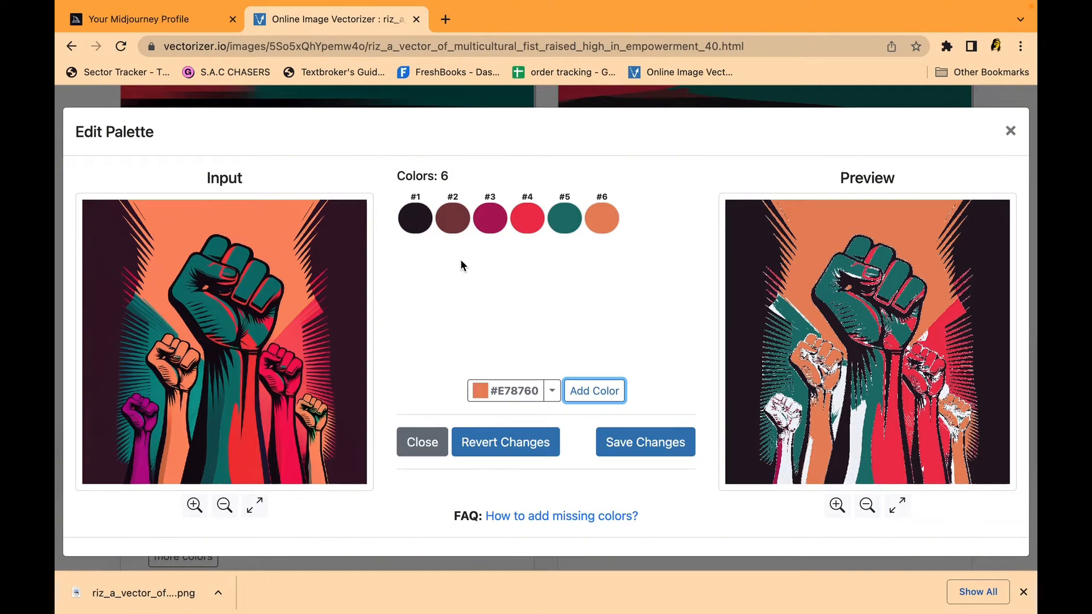
{"action": "left_click", "coordinate": [452, 218]}
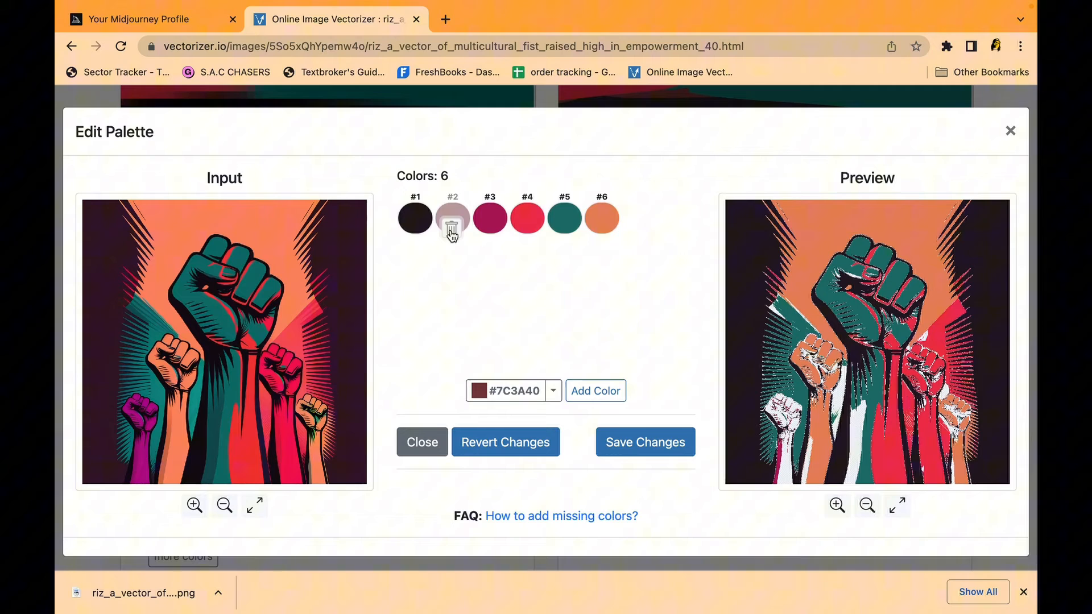
{"action": "left_click", "coordinate": [452, 224]}
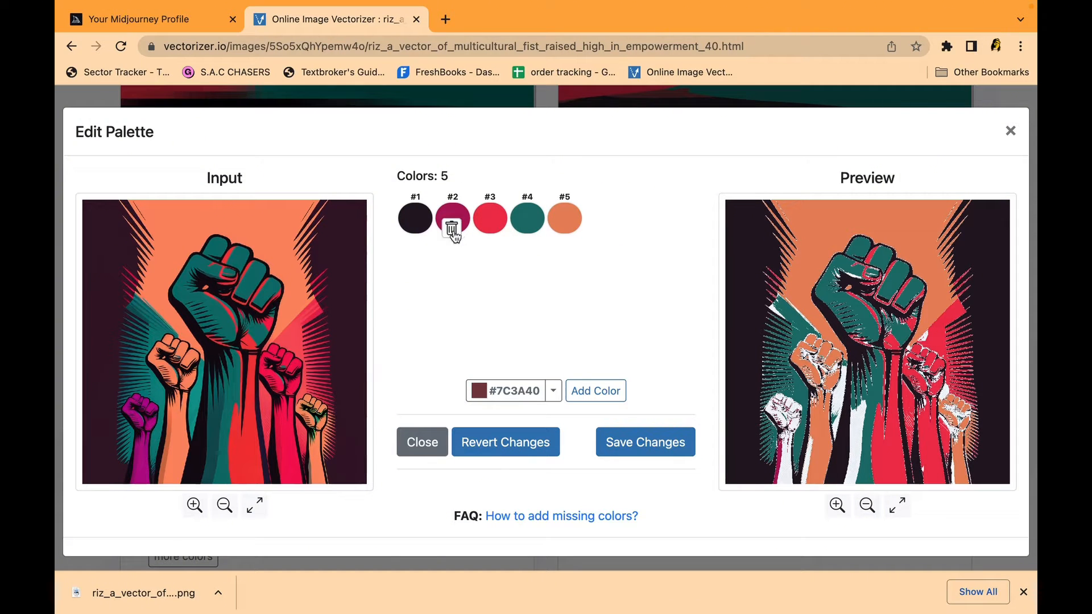
{"action": "left_click", "coordinate": [422, 441]}
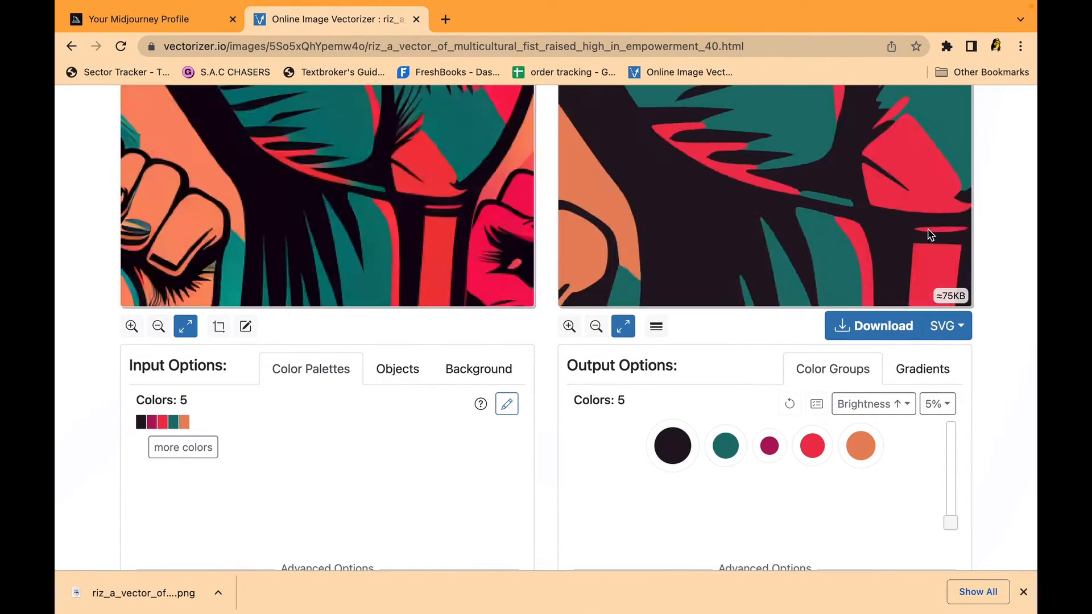
Step: Fit the illustration in the preview and tick Generate Numbers under Advanced Options > Specials
{"action": "left_click", "coordinate": [158, 326]}
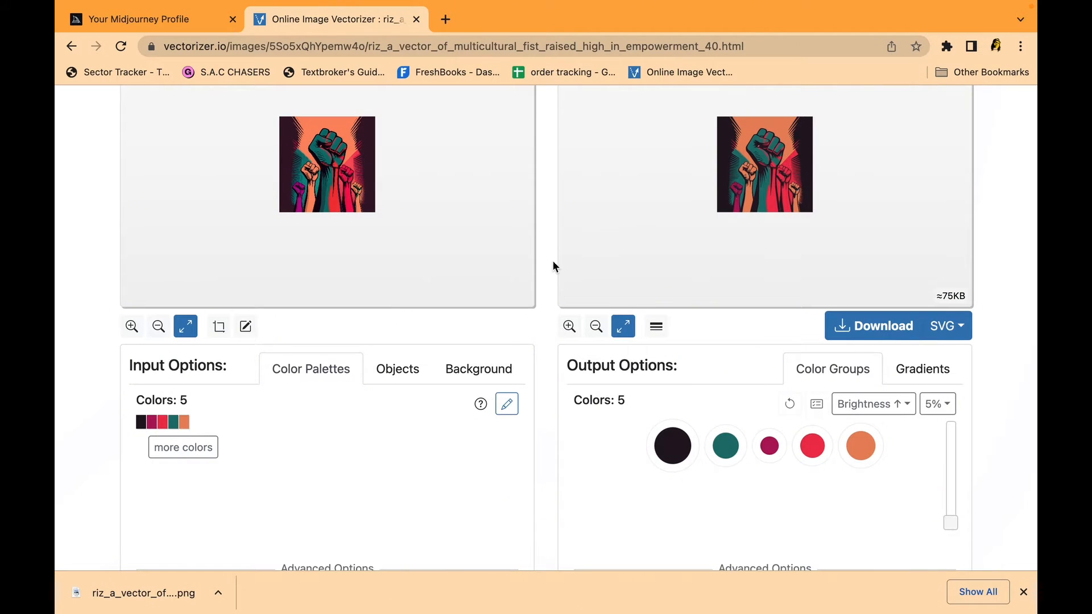
{"action": "scroll", "scroll_direction": "down", "scroll_amount": 3}
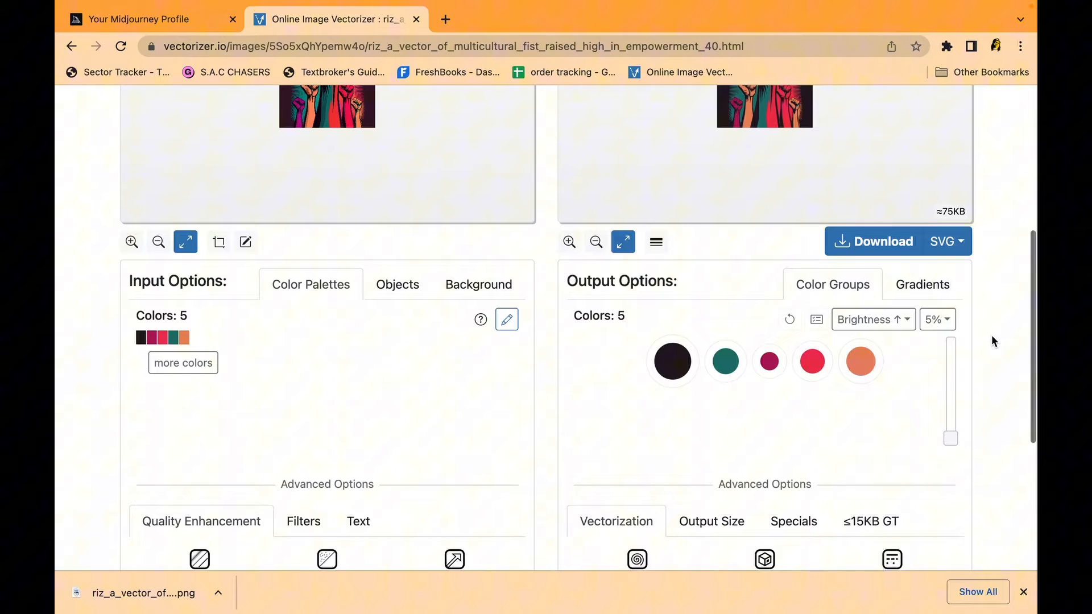
{"action": "scroll", "scroll_direction": "down", "scroll_amount": 3}
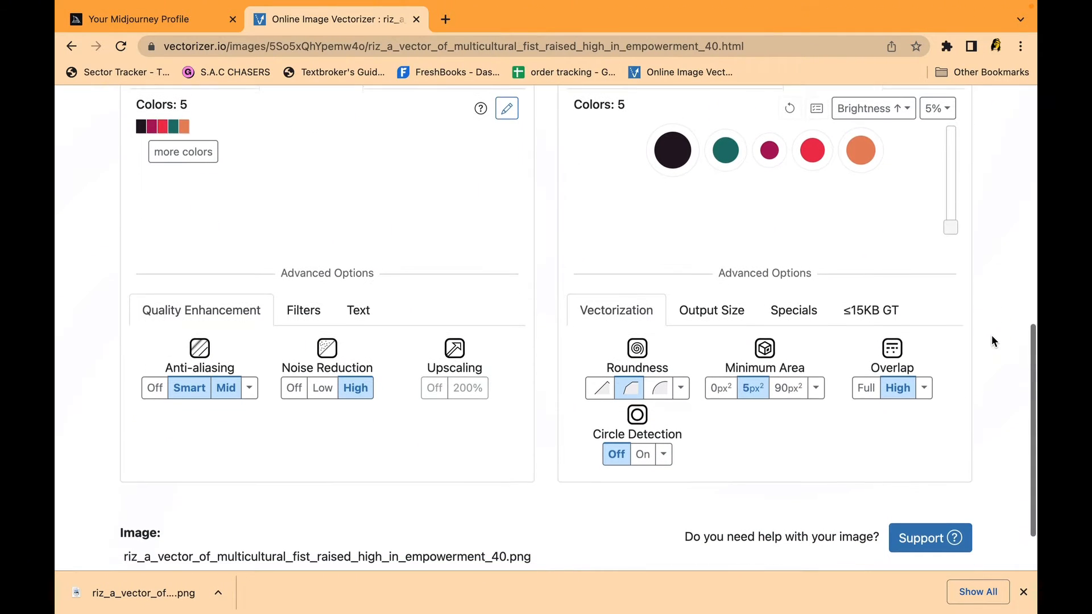
{"action": "left_click", "coordinate": [793, 310]}
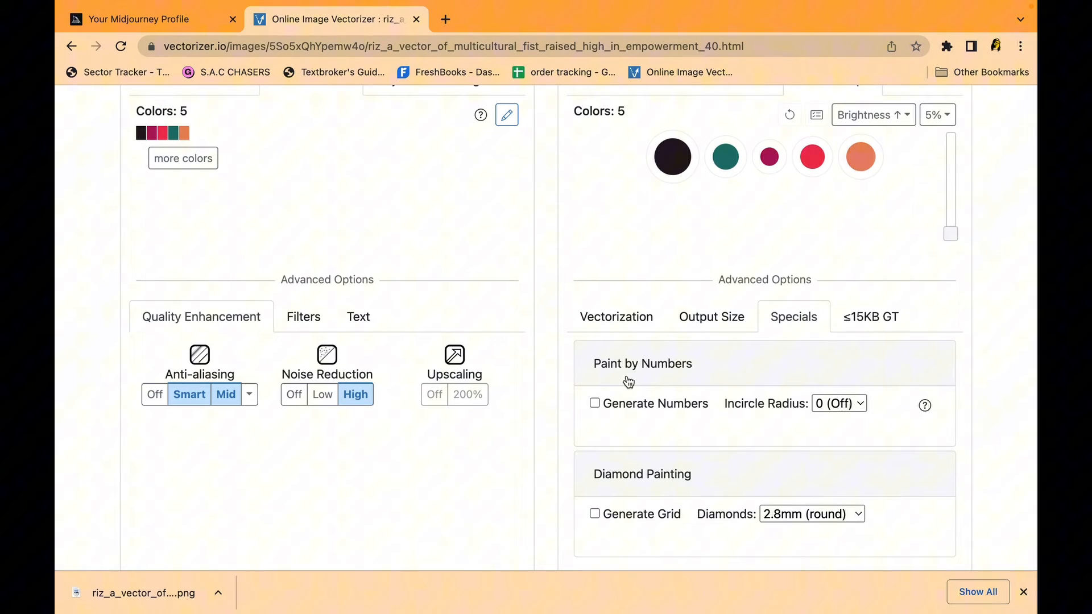
{"action": "left_click", "coordinate": [595, 403]}
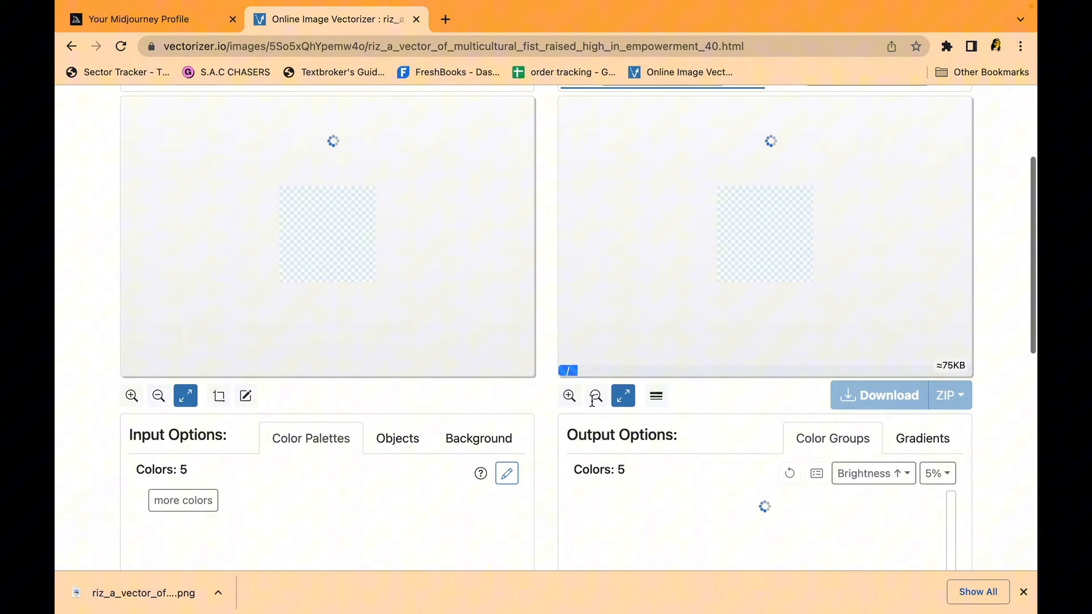
{"action": "mouse_move", "coordinate": [596, 400]}
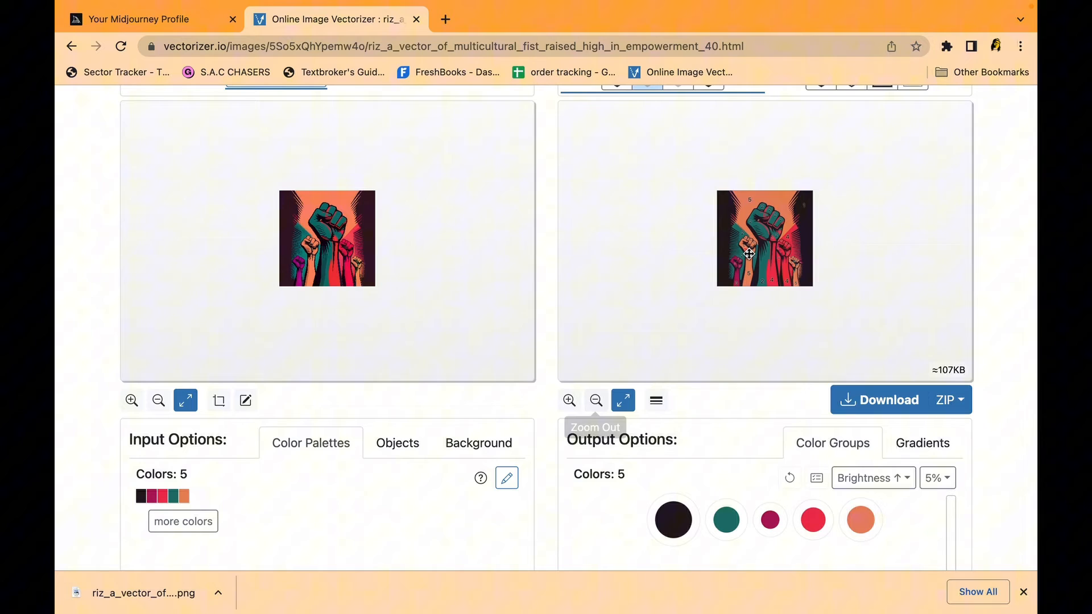
Step: Inspect the numbered regions, download the ZIP, and extract it from Chrome's download bar
{"action": "left_click", "coordinate": [595, 400]}
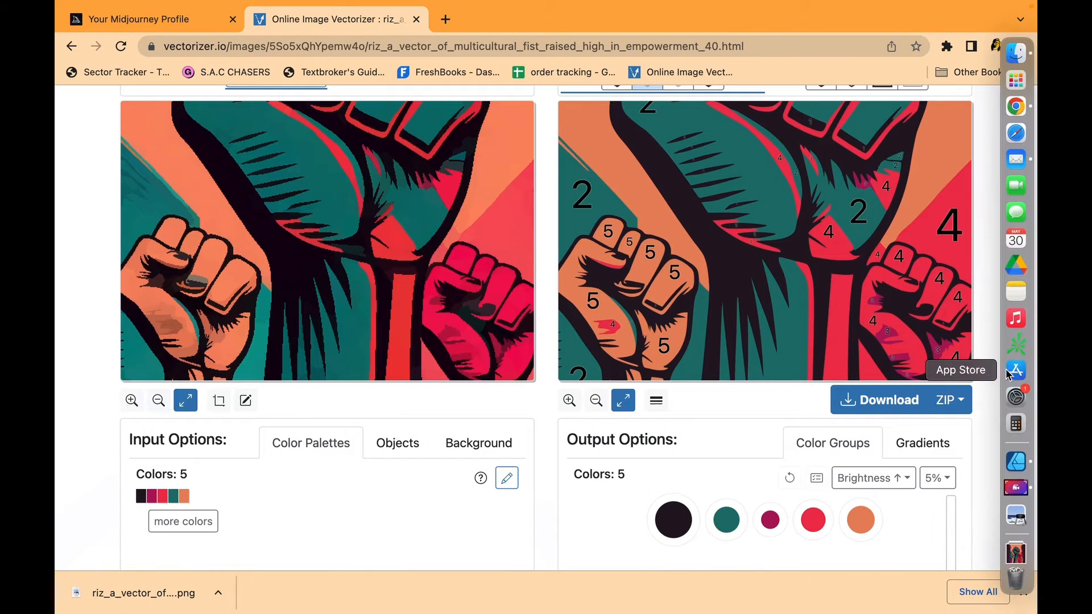
{"action": "scroll", "scroll_direction": "down", "scroll_amount": 3}
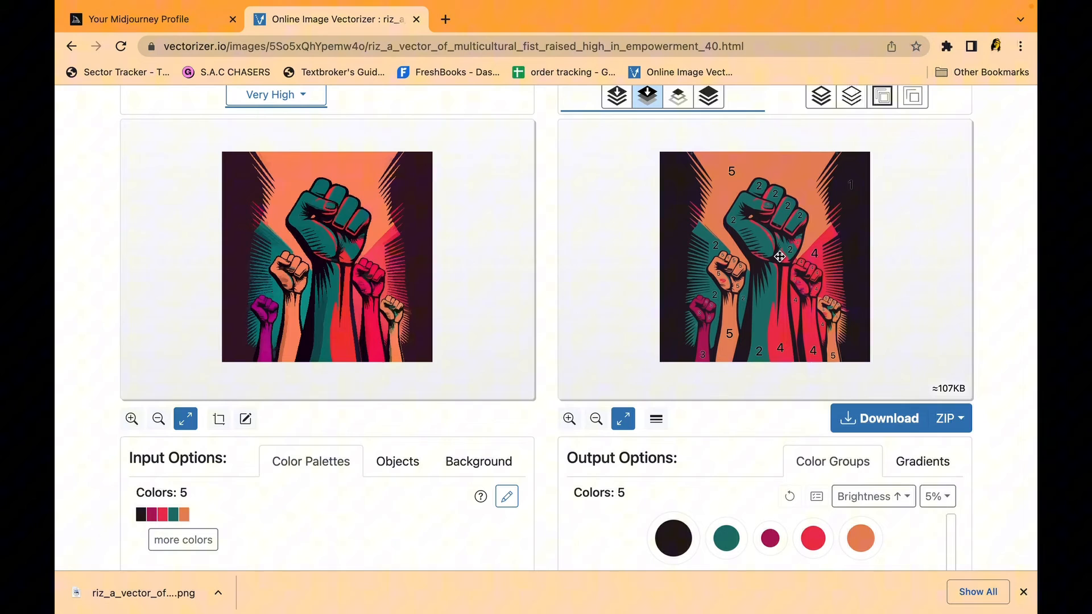
{"action": "mouse_move", "coordinate": [988, 379]}
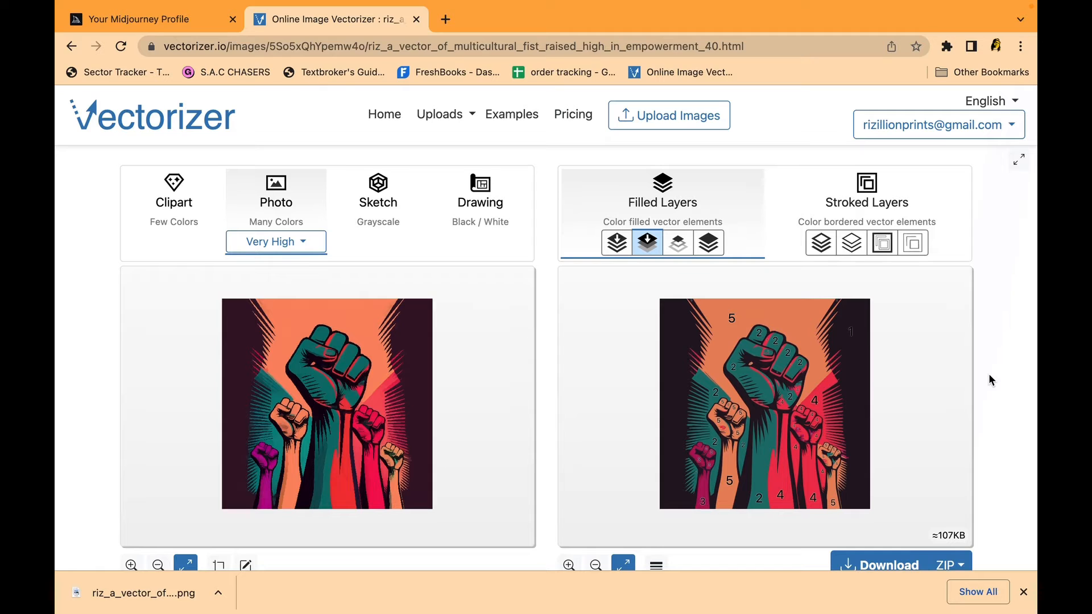
{"action": "scroll", "scroll_direction": "down", "scroll_amount": 3}
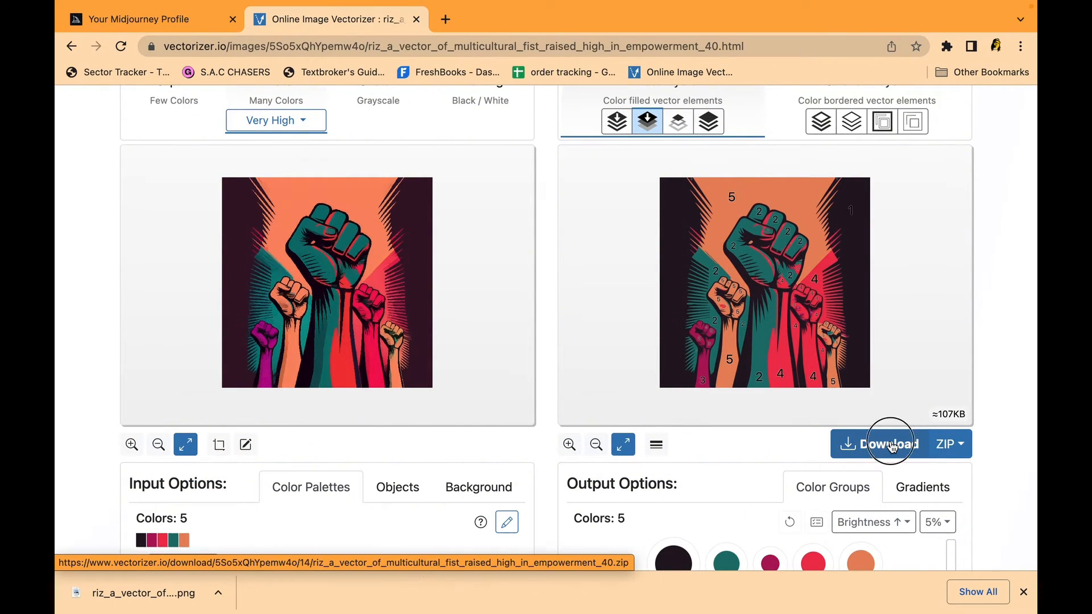
{"action": "left_click", "coordinate": [887, 444]}
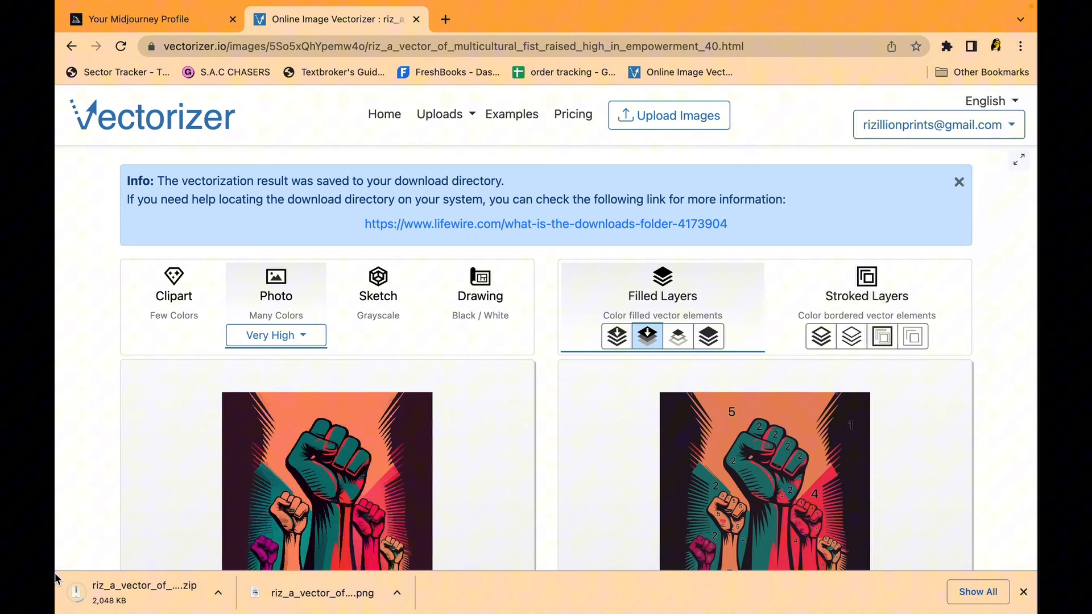
{"action": "mouse_move", "coordinate": [147, 593]}
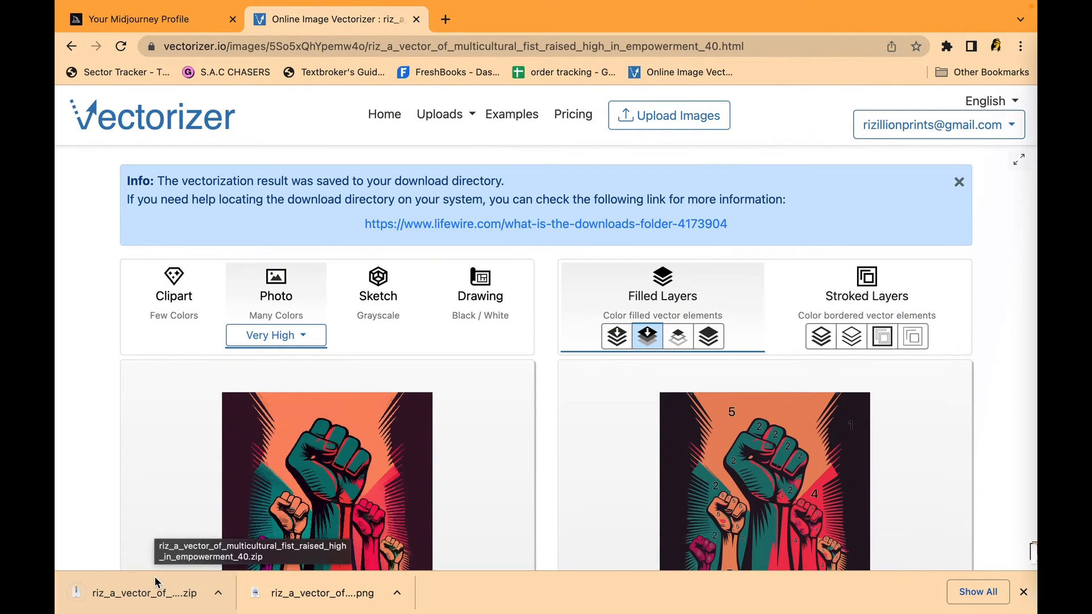
{"action": "left_click", "coordinate": [146, 593]}
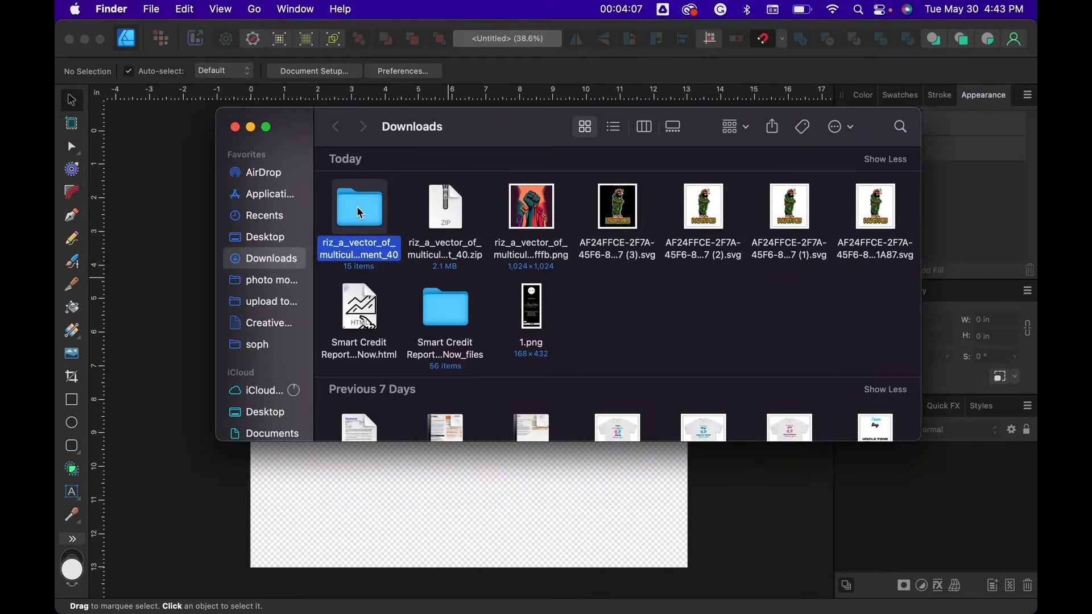
Step: Open the extracted folder and bring up Open With for color.svg
{"action": "double_click", "coordinate": [359, 208]}
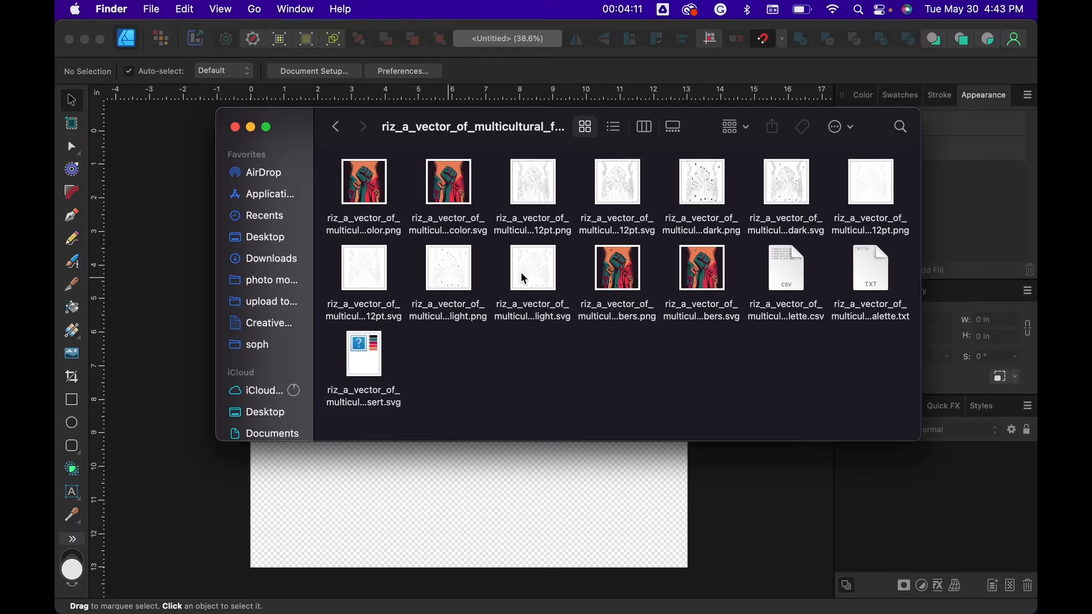
{"action": "left_click", "coordinate": [448, 183]}
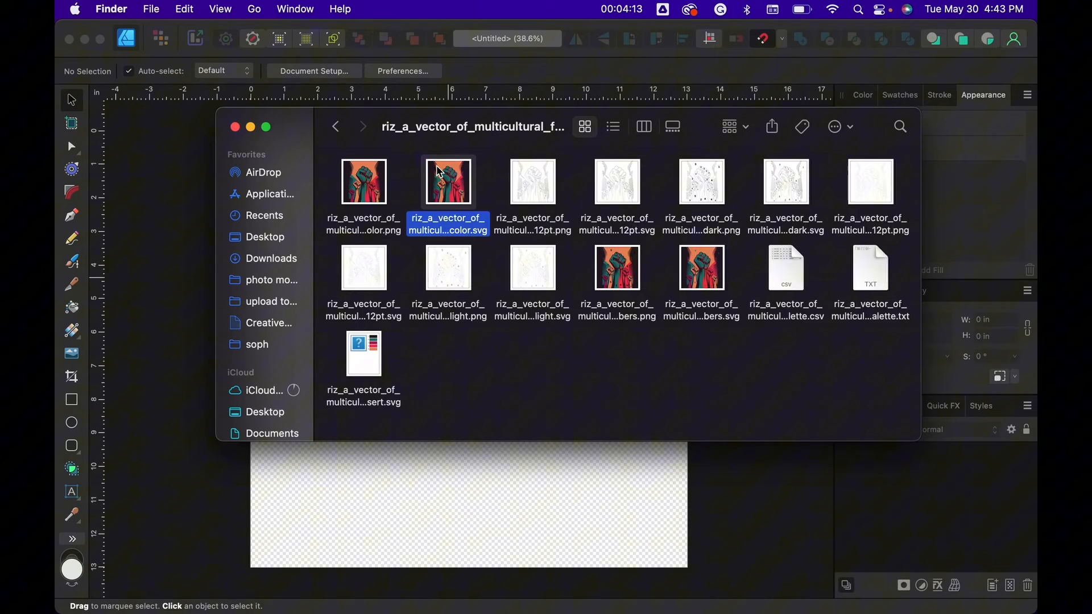
{"action": "right_click", "coordinate": [448, 182]}
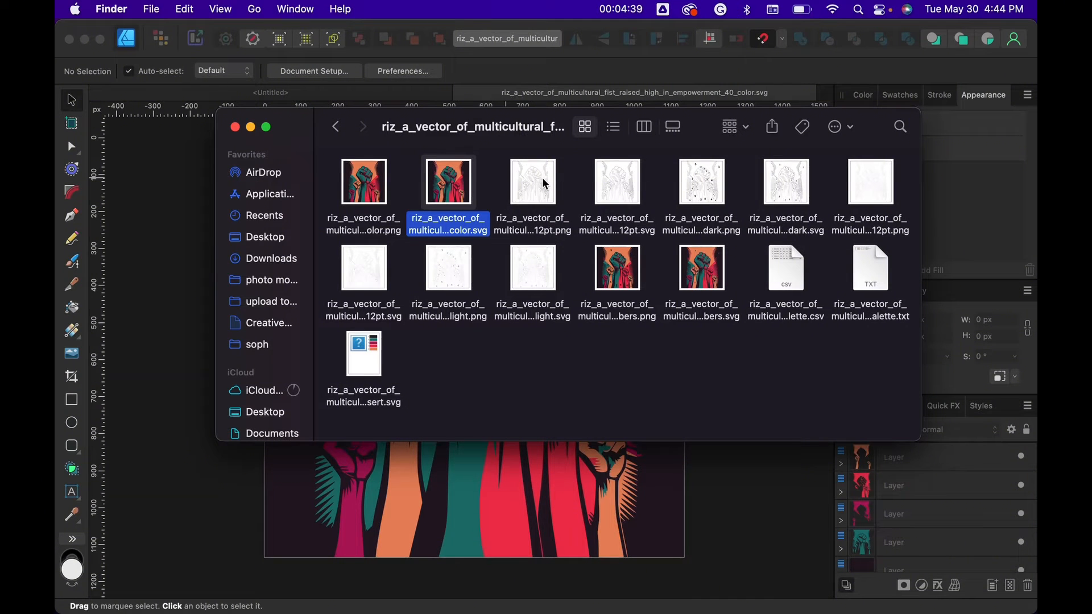
Step: Open the 12pt contour SVG with Affinity Designer 2 from Finder
{"action": "right_click", "coordinate": [616, 182]}
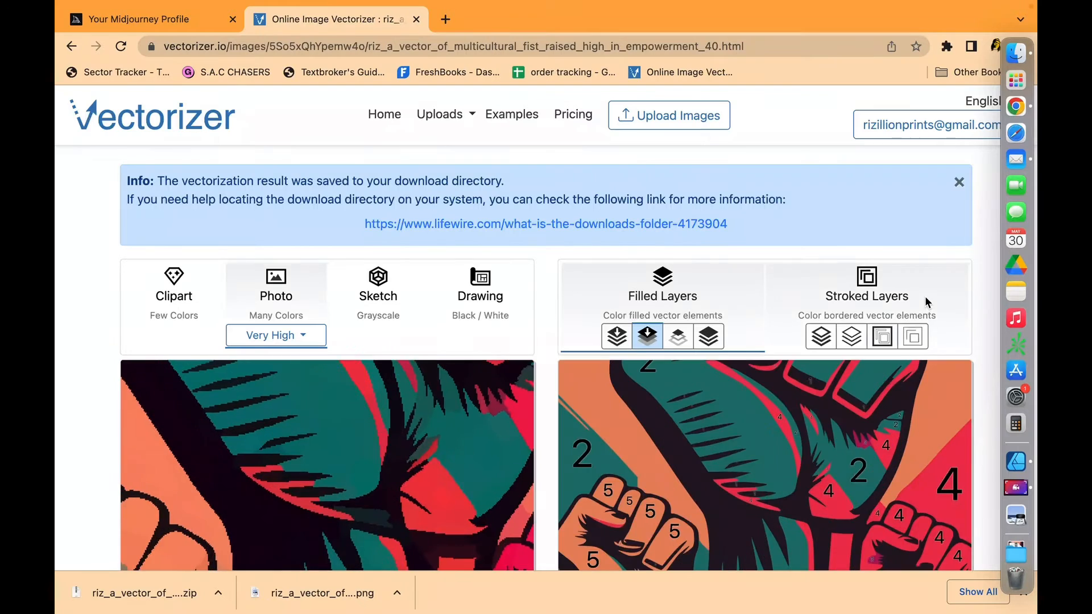
{"action": "scroll", "scroll_direction": "down", "scroll_amount": 3}
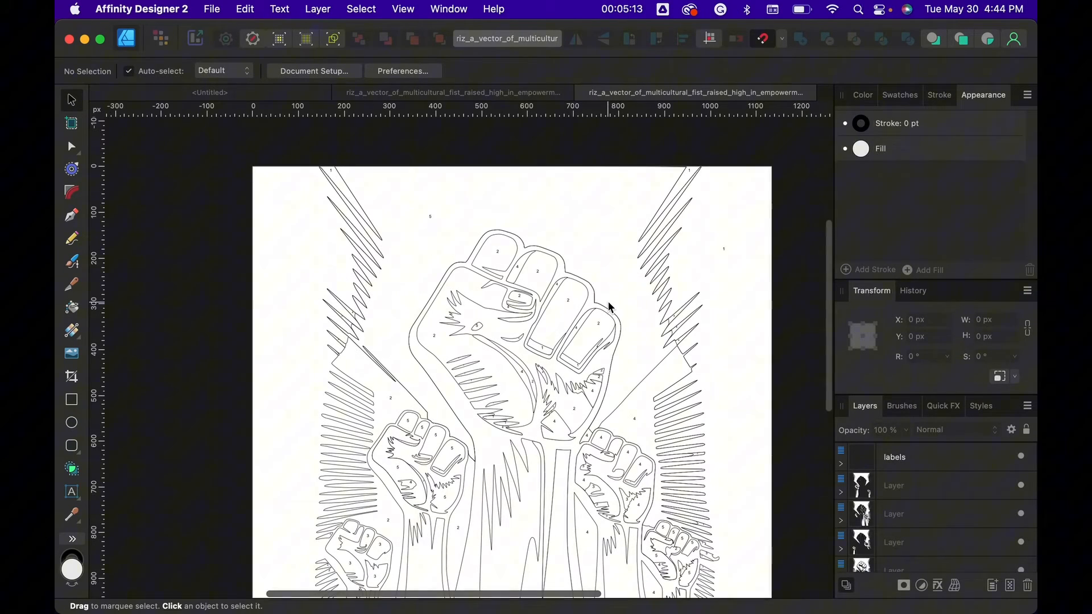
Step: Open the dark contour SVG in Affinity Designer 2, then hide and re-show the region number labels
{"action": "left_click", "coordinate": [211, 9]}
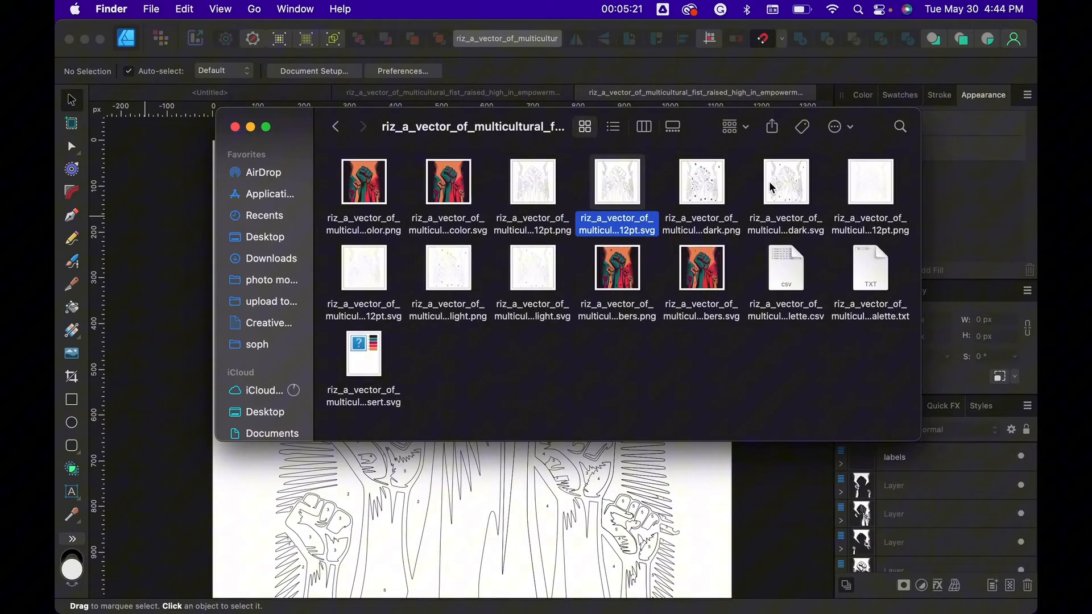
{"action": "right_click", "coordinate": [785, 181]}
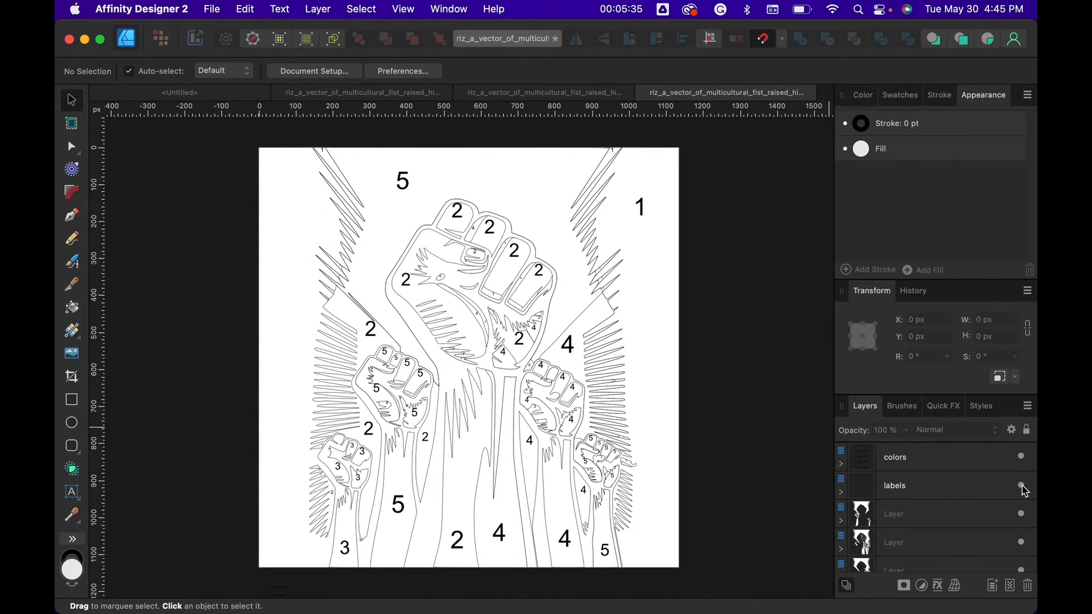
{"action": "left_click", "coordinate": [1021, 486]}
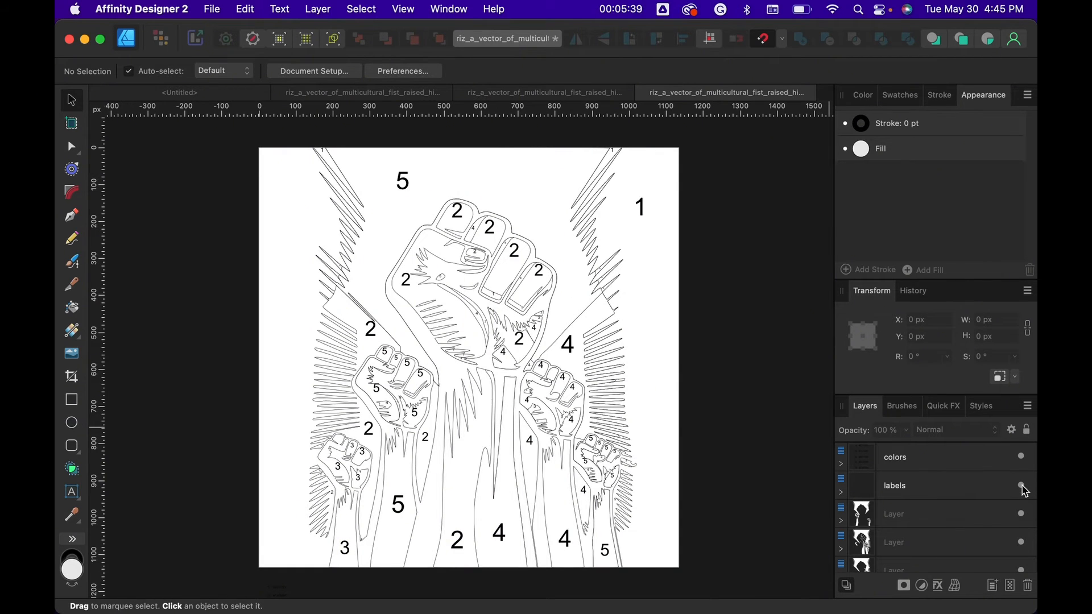
{"action": "left_click", "coordinate": [1021, 486]}
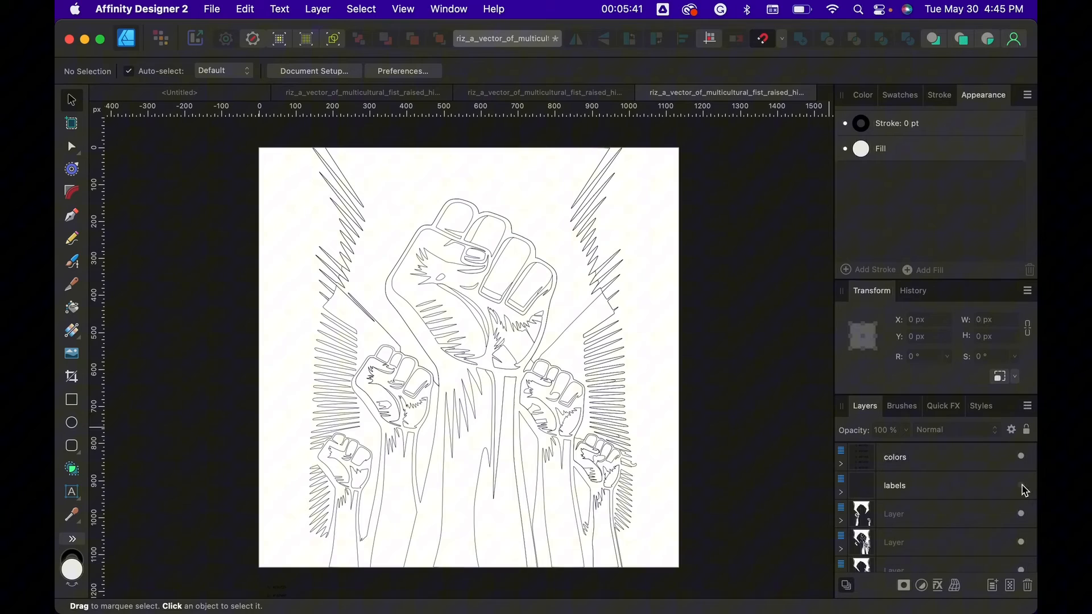
{"action": "left_click", "coordinate": [1021, 486]}
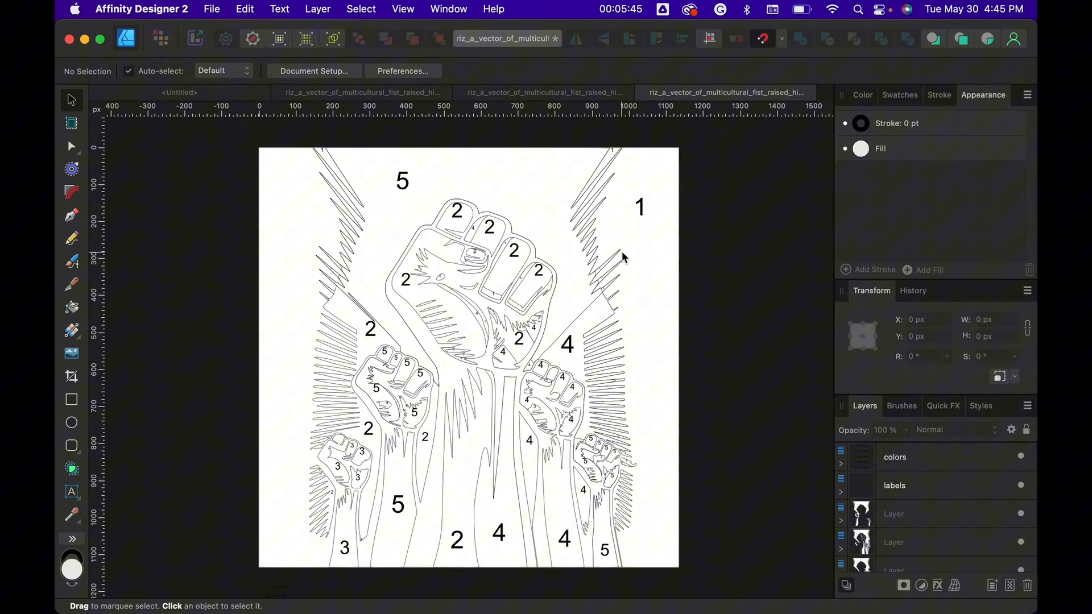
{"action": "mouse_move", "coordinate": [547, 296]}
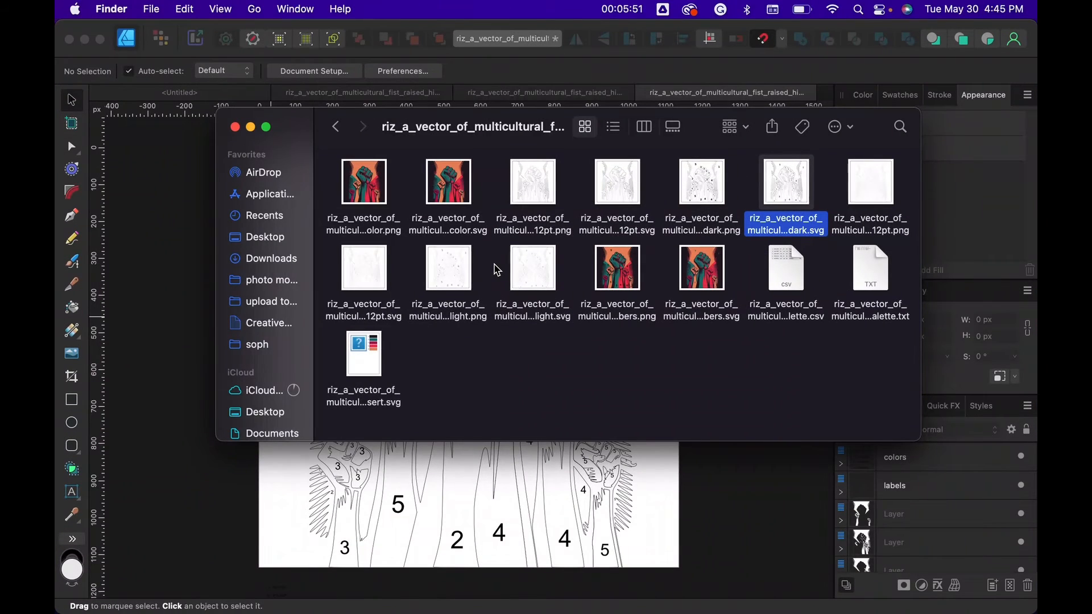
Step: Open contour_light_12pt.svg in Affinity Designer 2 and return to the extracted folder
{"action": "right_click", "coordinate": [363, 267]}
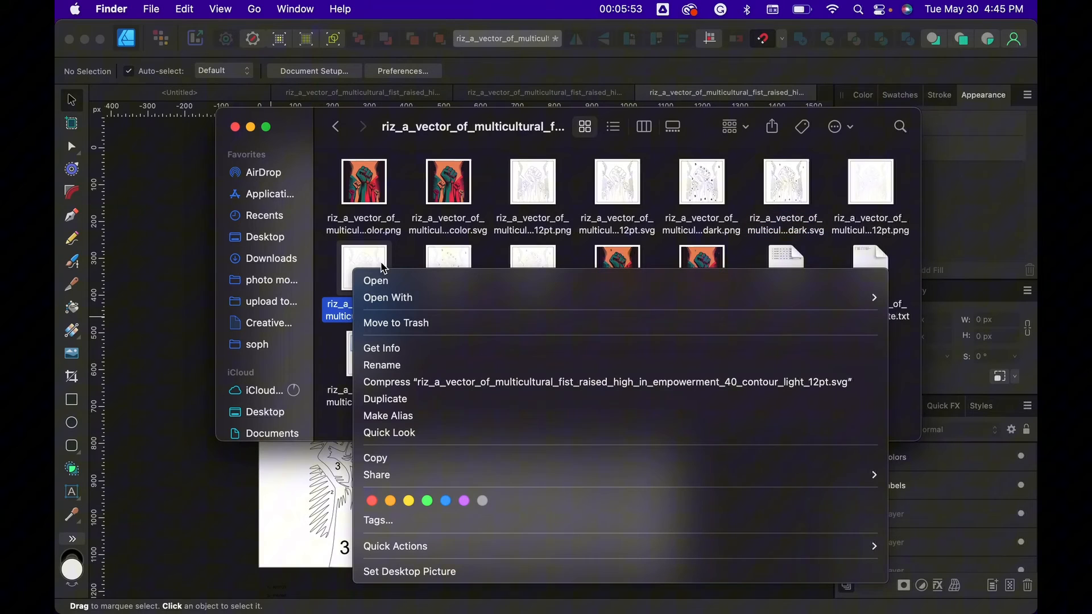
{"action": "mouse_move", "coordinate": [388, 297]}
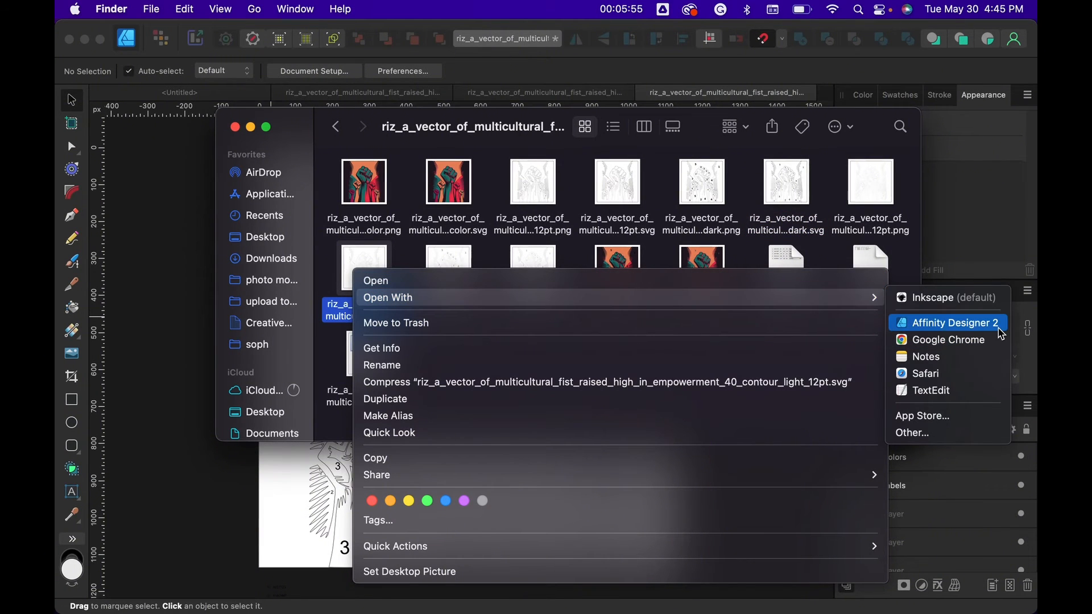
{"action": "left_click", "coordinate": [952, 323]}
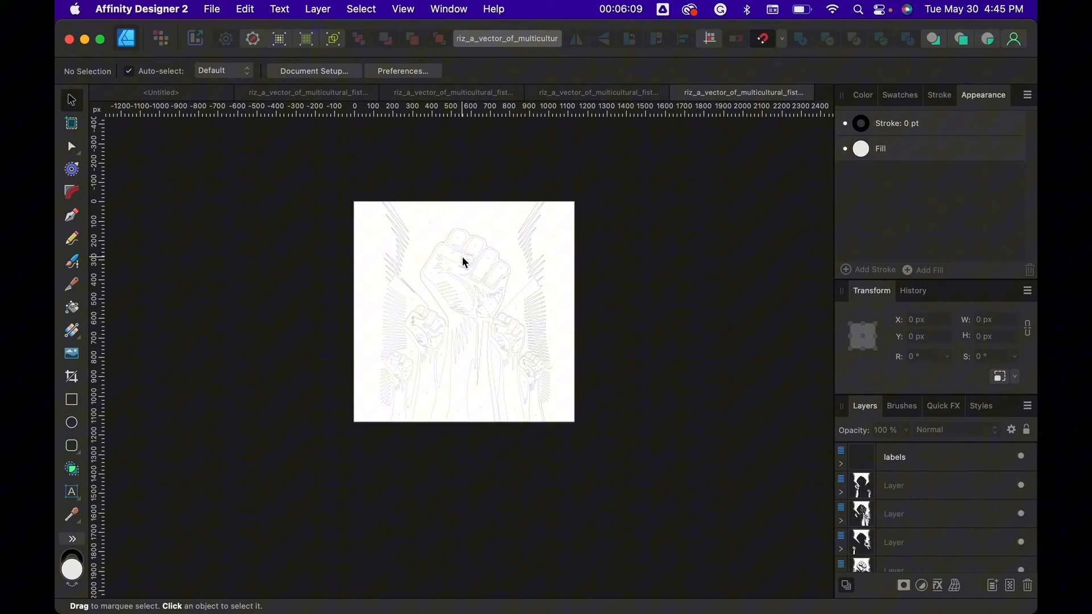
{"action": "left_click", "coordinate": [211, 9]}
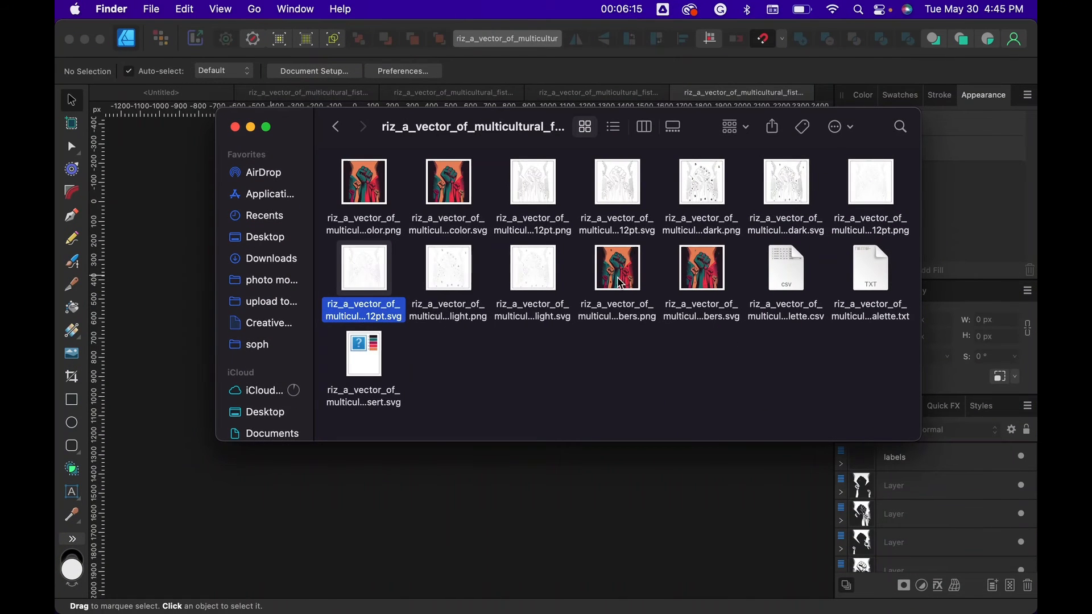
Step: Open numbers.svg in Affinity Designer 2 to show the full-colour numbered fist
{"action": "right_click", "coordinate": [617, 268]}
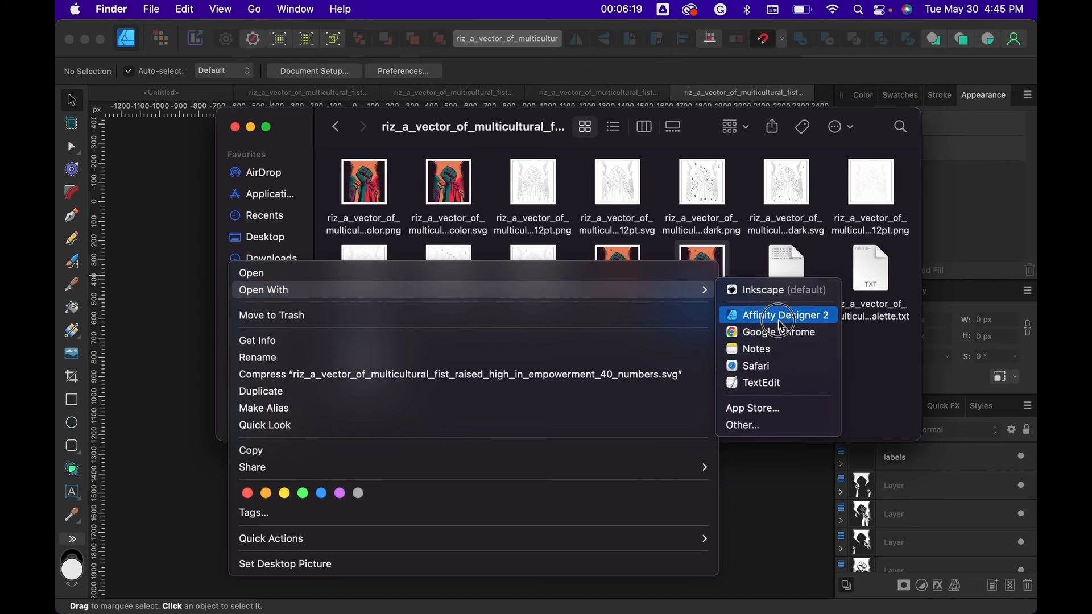
{"action": "left_click", "coordinate": [778, 314]}
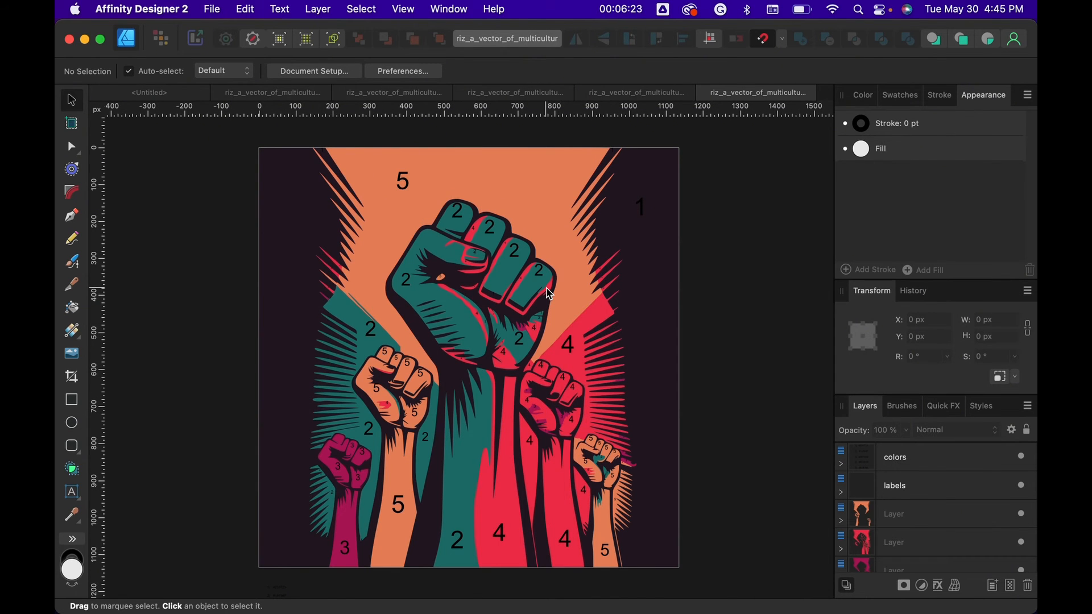
{"action": "mouse_move", "coordinate": [597, 359]}
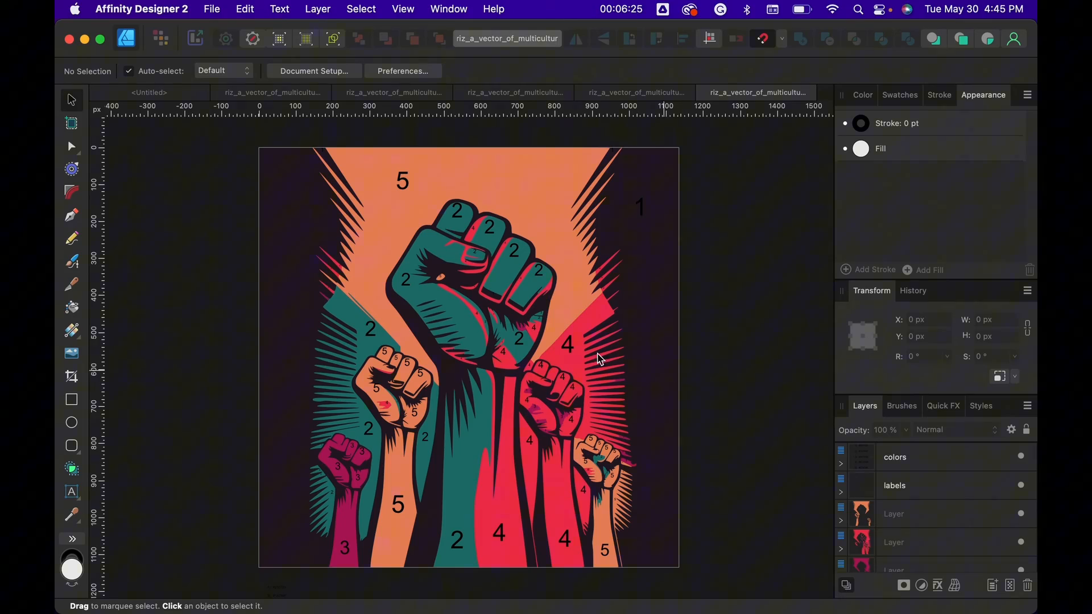